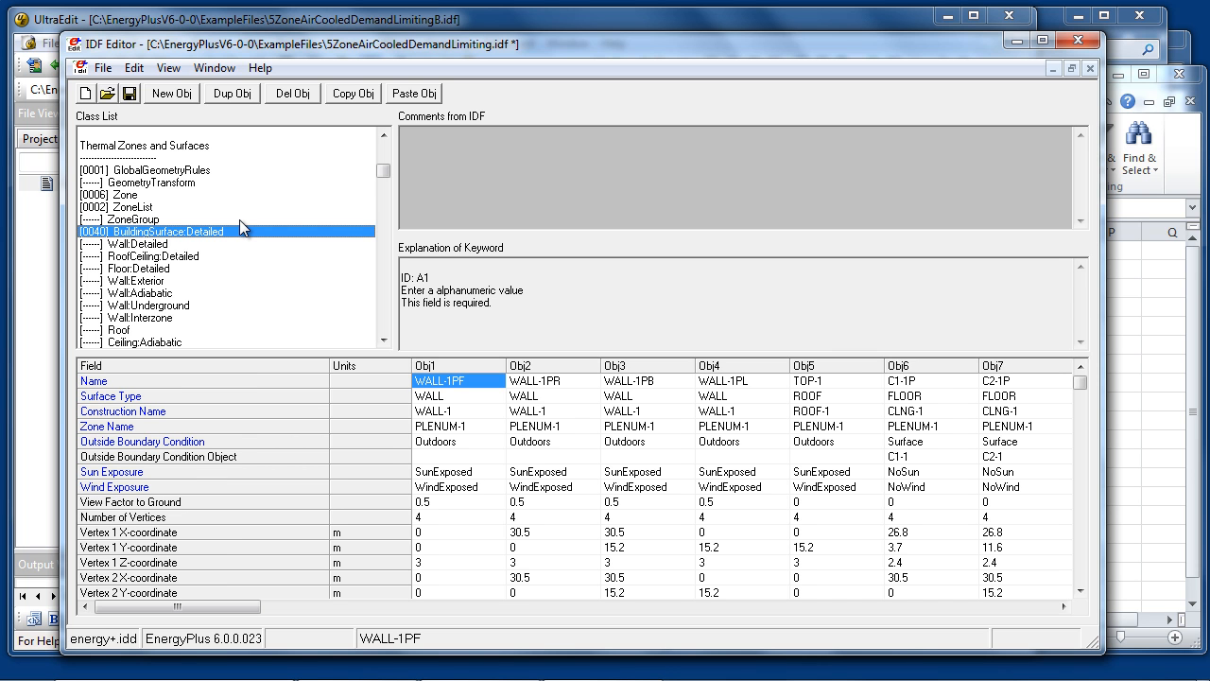
pyautogui.moveTo(215, 183)
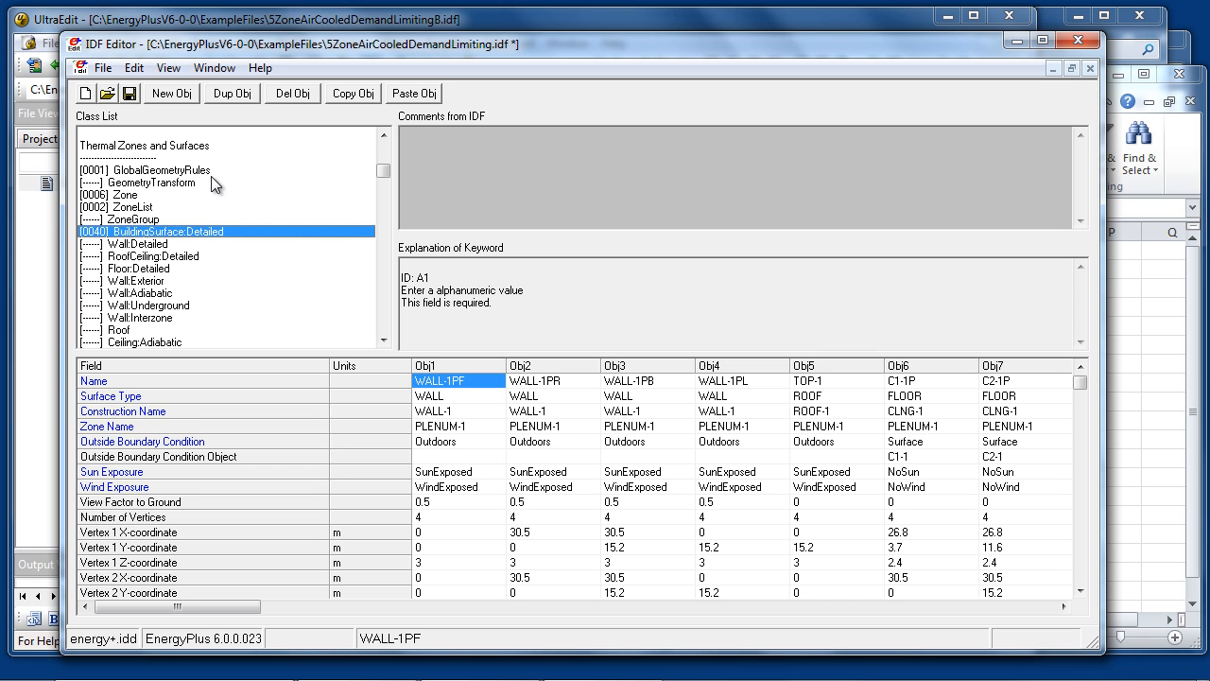
pyautogui.moveTo(214, 276)
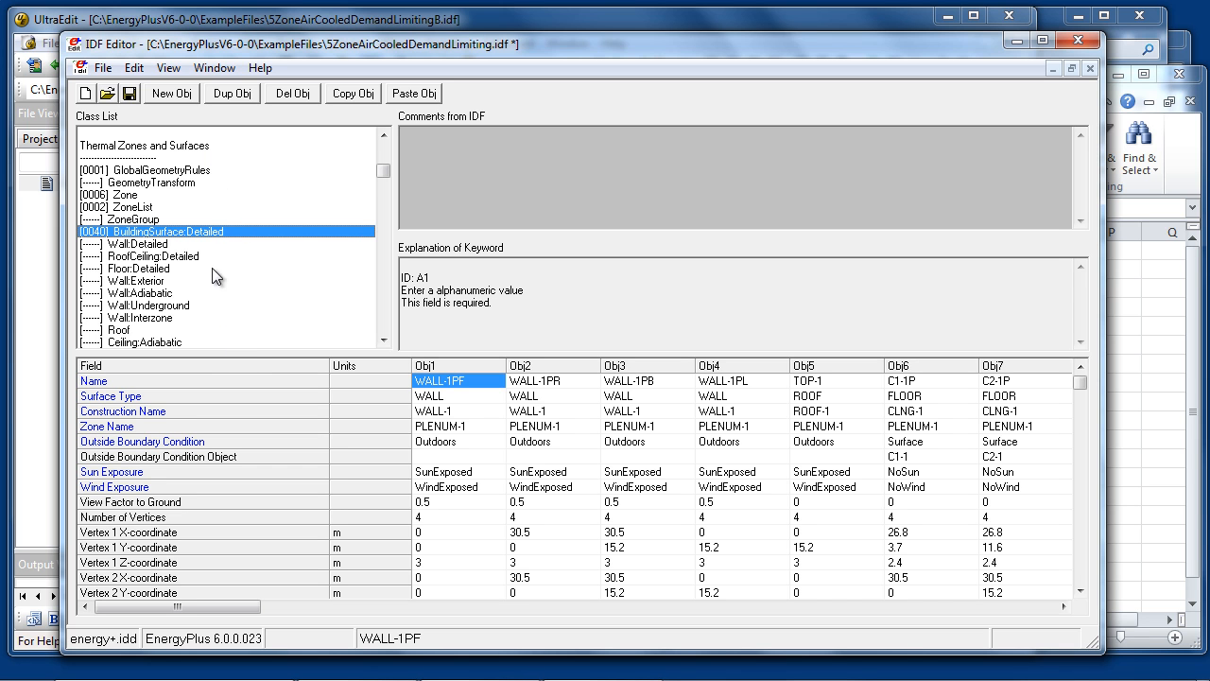
pyautogui.moveTo(175, 179)
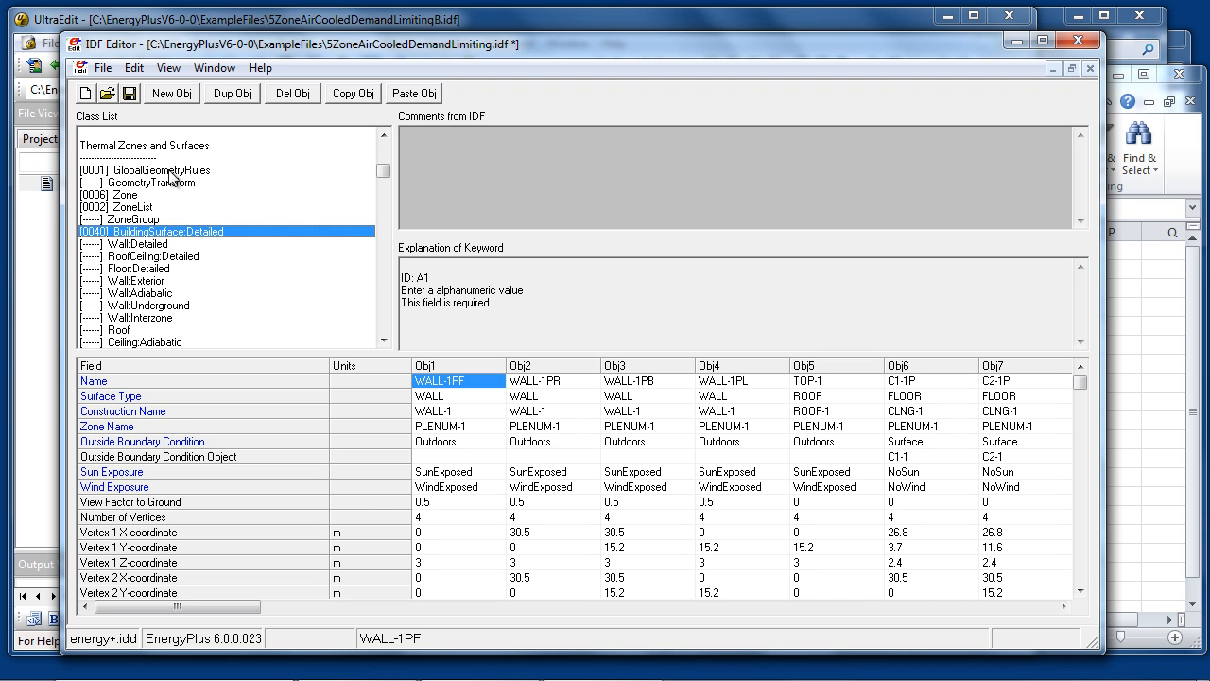
pyautogui.moveTo(640, 369)
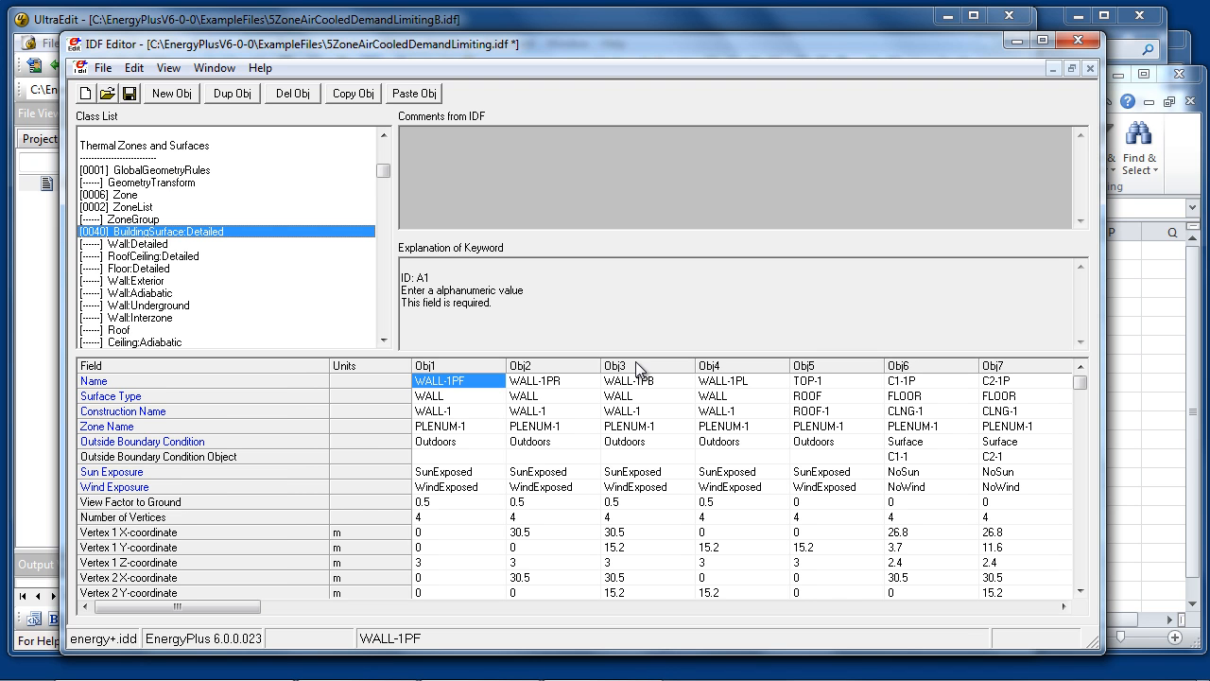
pyautogui.moveTo(612, 445)
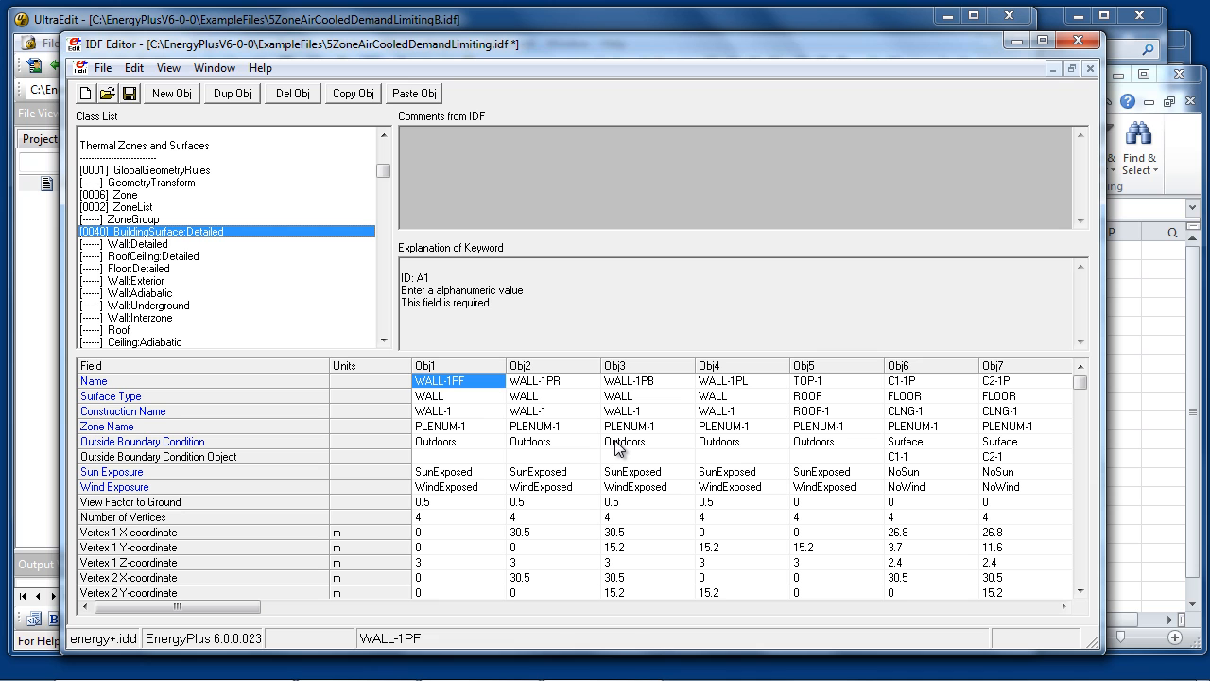
pyautogui.moveTo(444, 376)
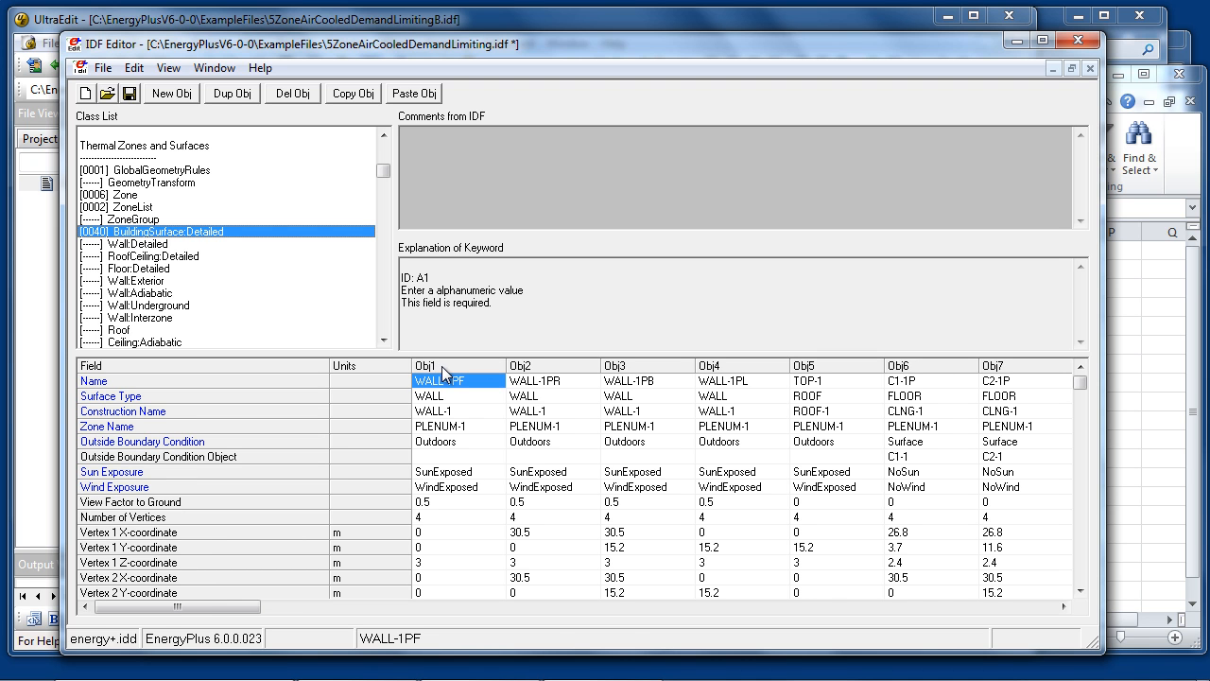
pyautogui.moveTo(463, 489)
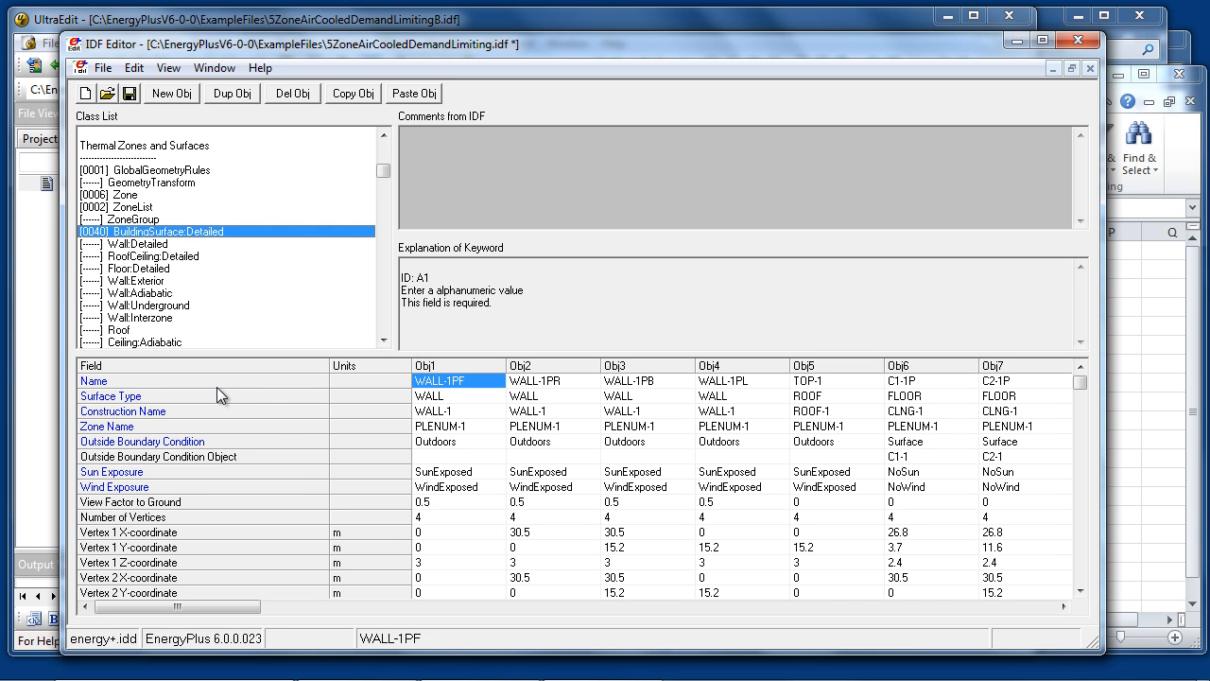
pyautogui.moveTo(233, 541)
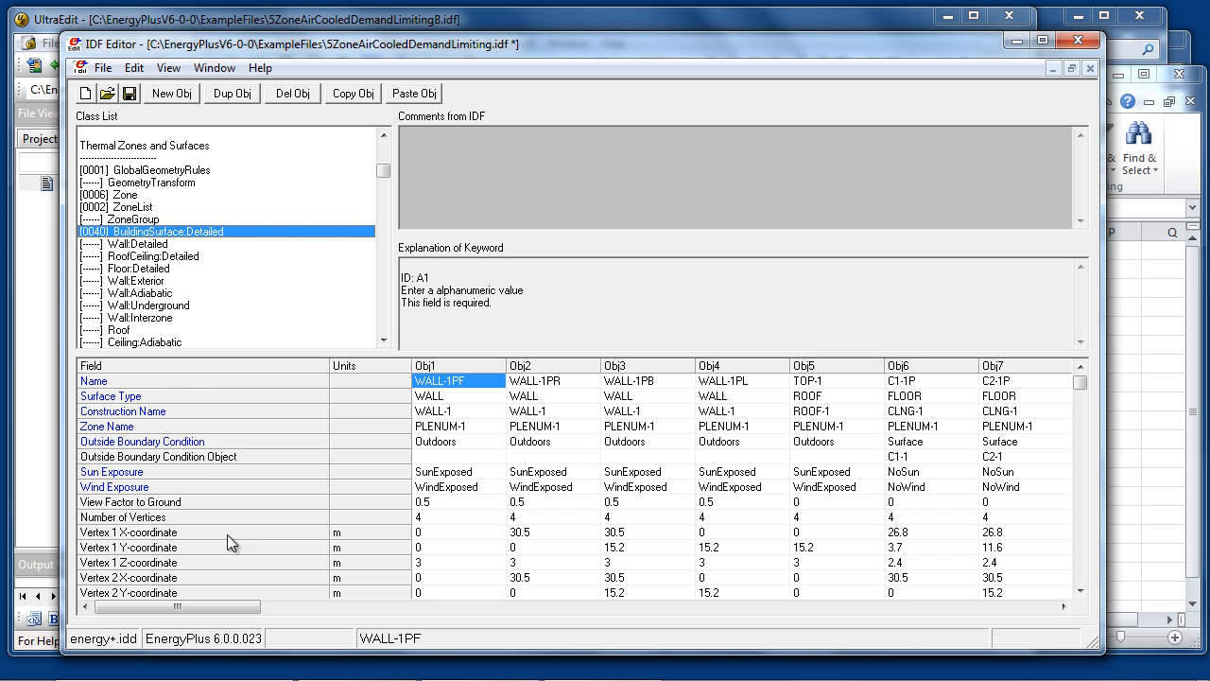
pyautogui.moveTo(191, 390)
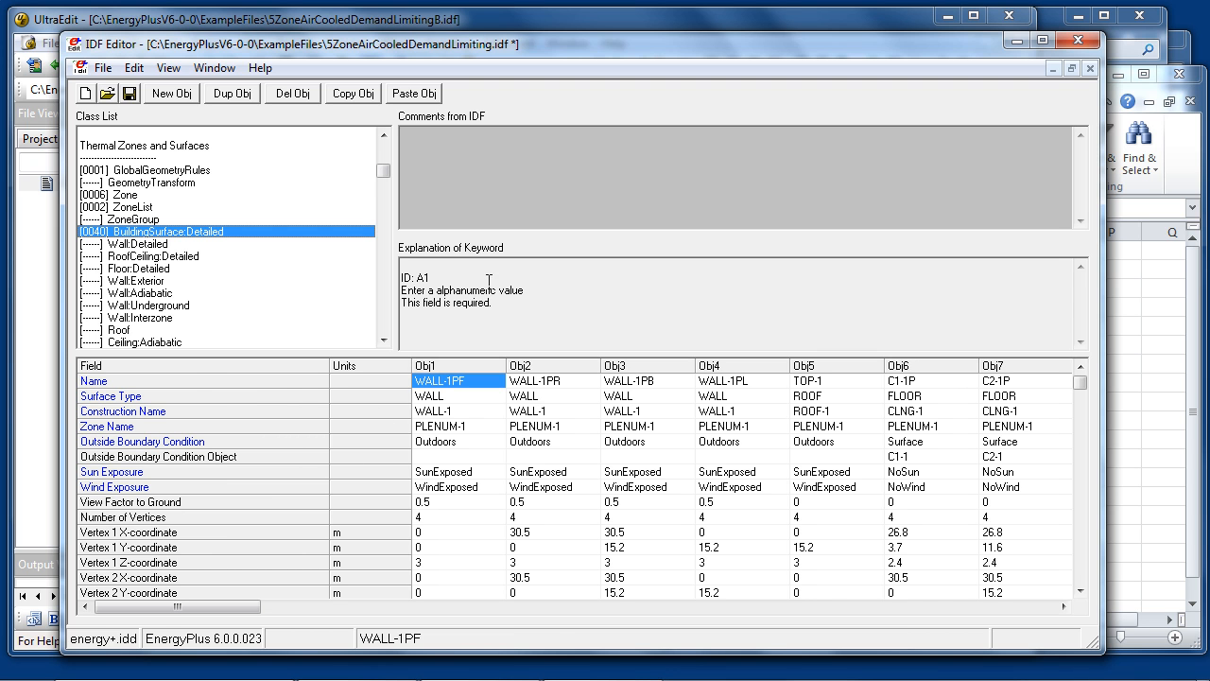
pyautogui.moveTo(461, 428)
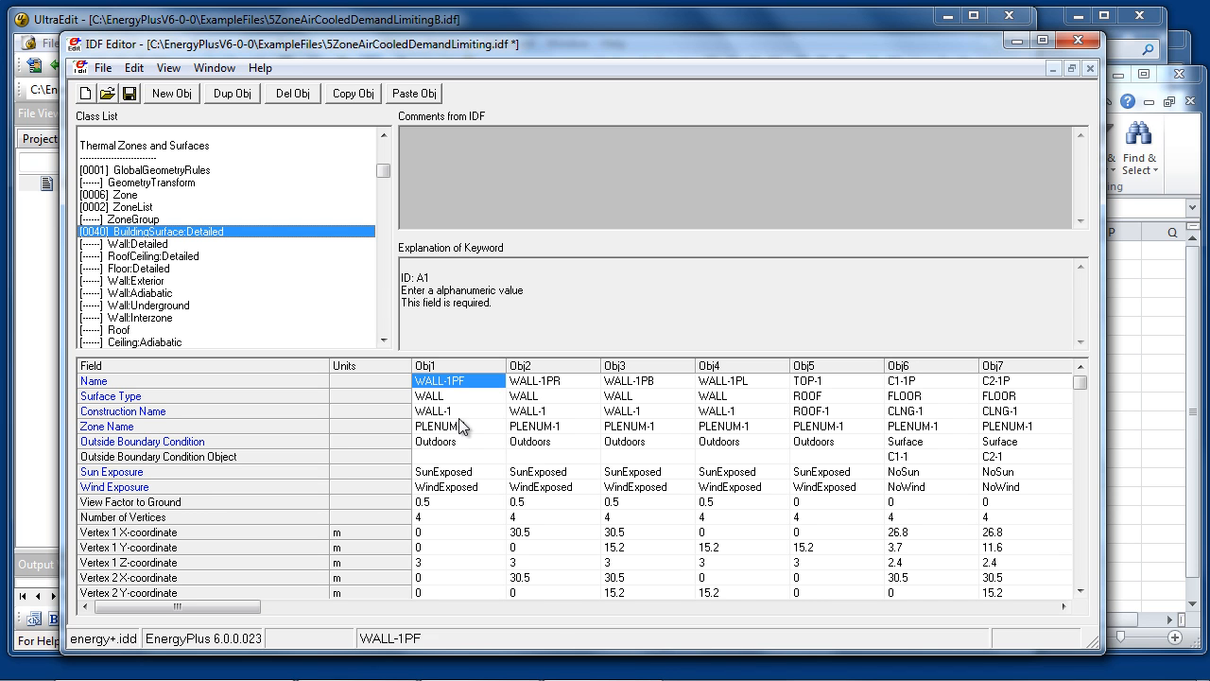
pyautogui.moveTo(451, 403)
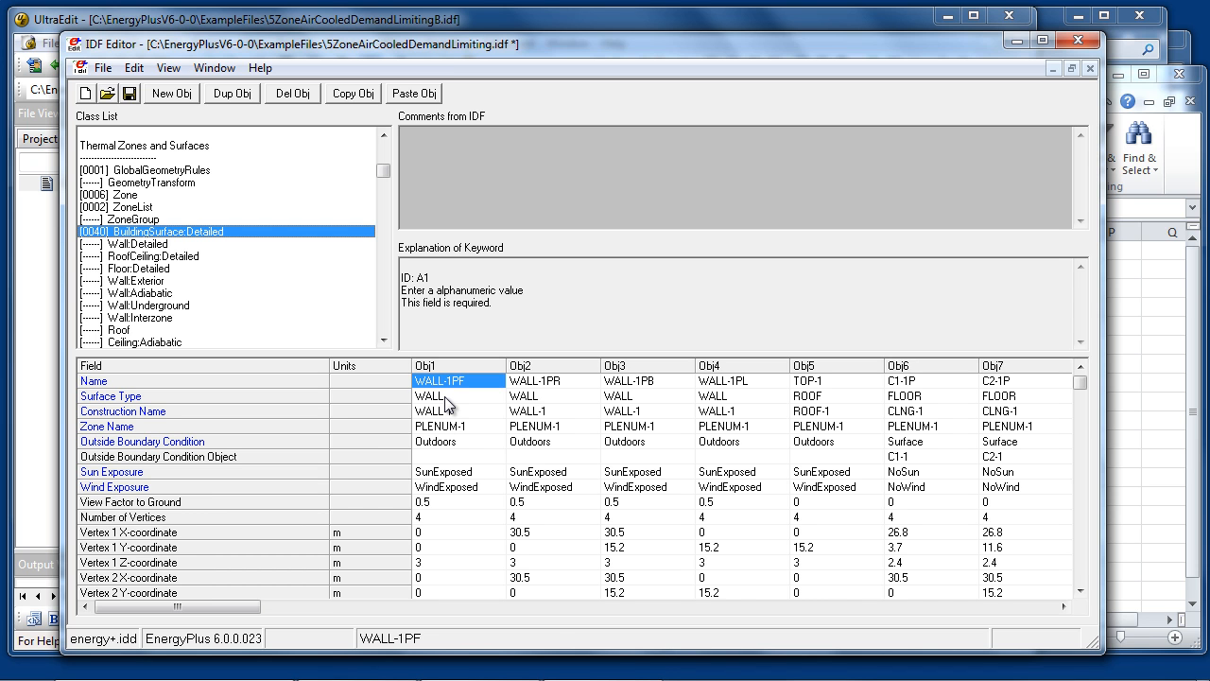
# Rename the first surface object from WALL-1PF to 'WALL-1PF New', keeping surface type WALL
pyautogui.click(445, 395)
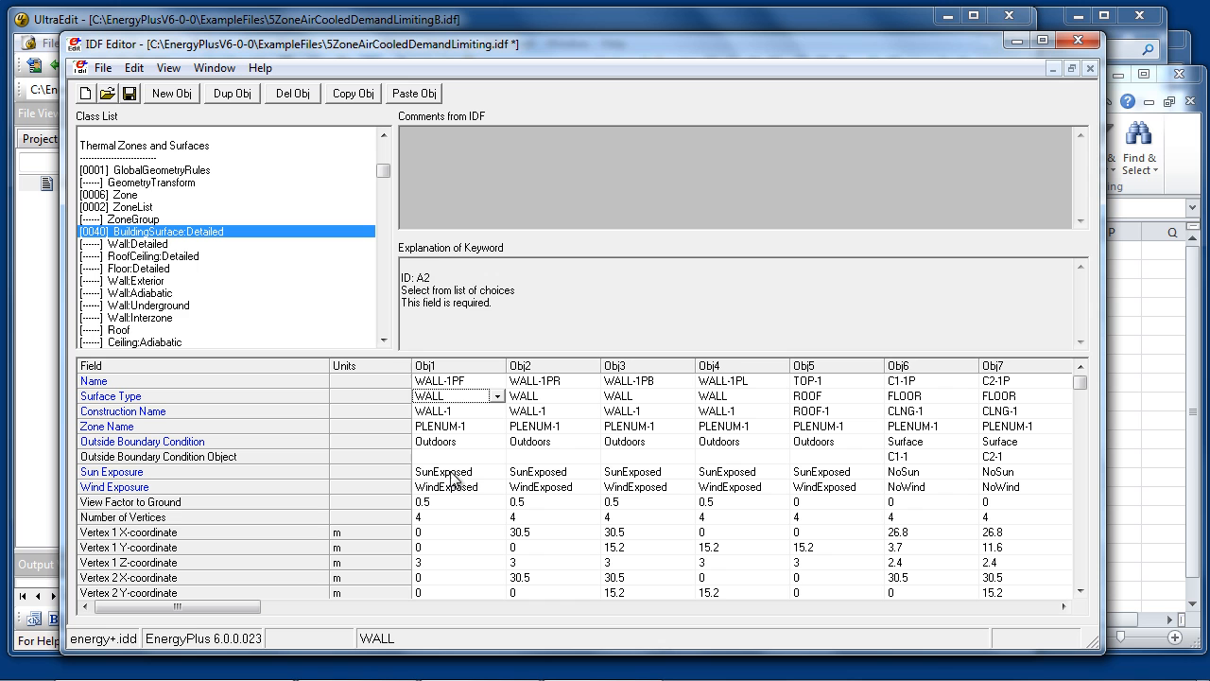
pyautogui.click(454, 456)
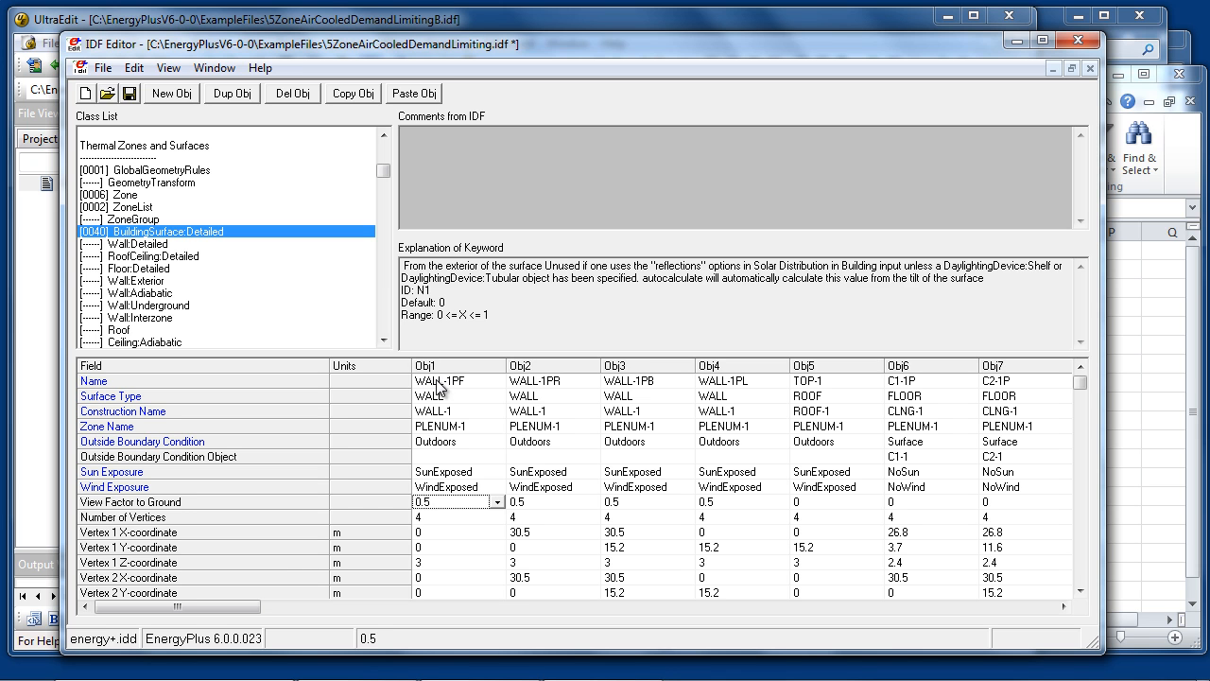
pyautogui.click(451, 380)
pyautogui.write(' New')
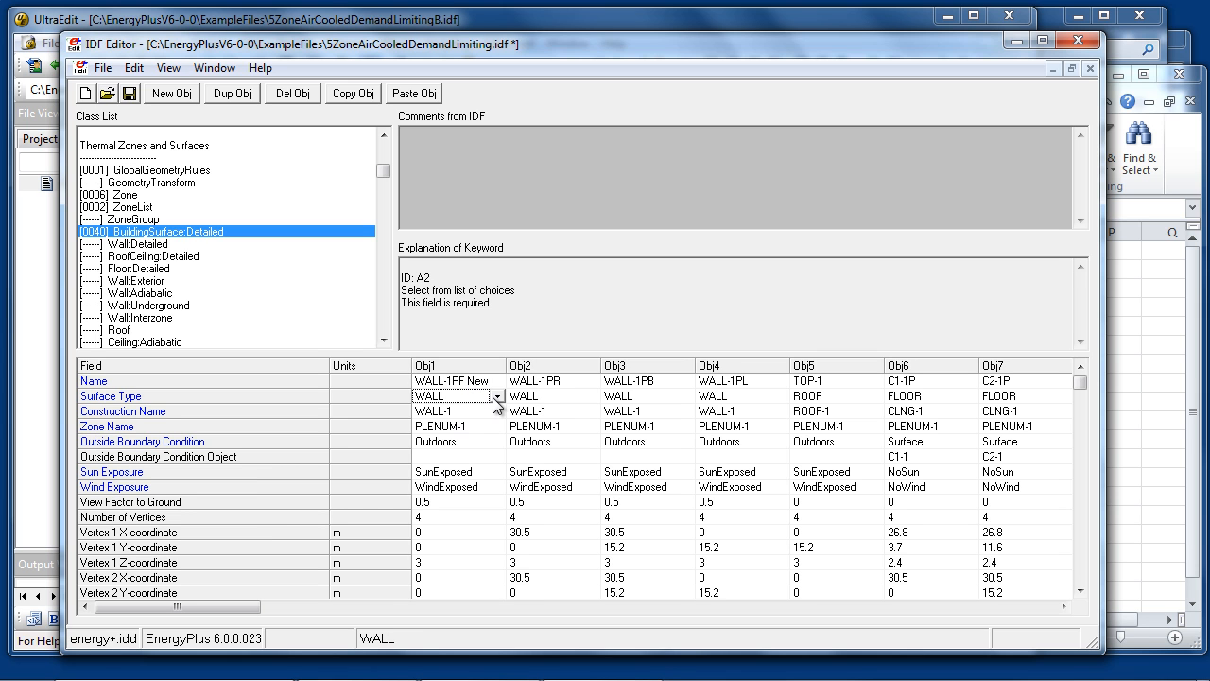
pyautogui.click(496, 395)
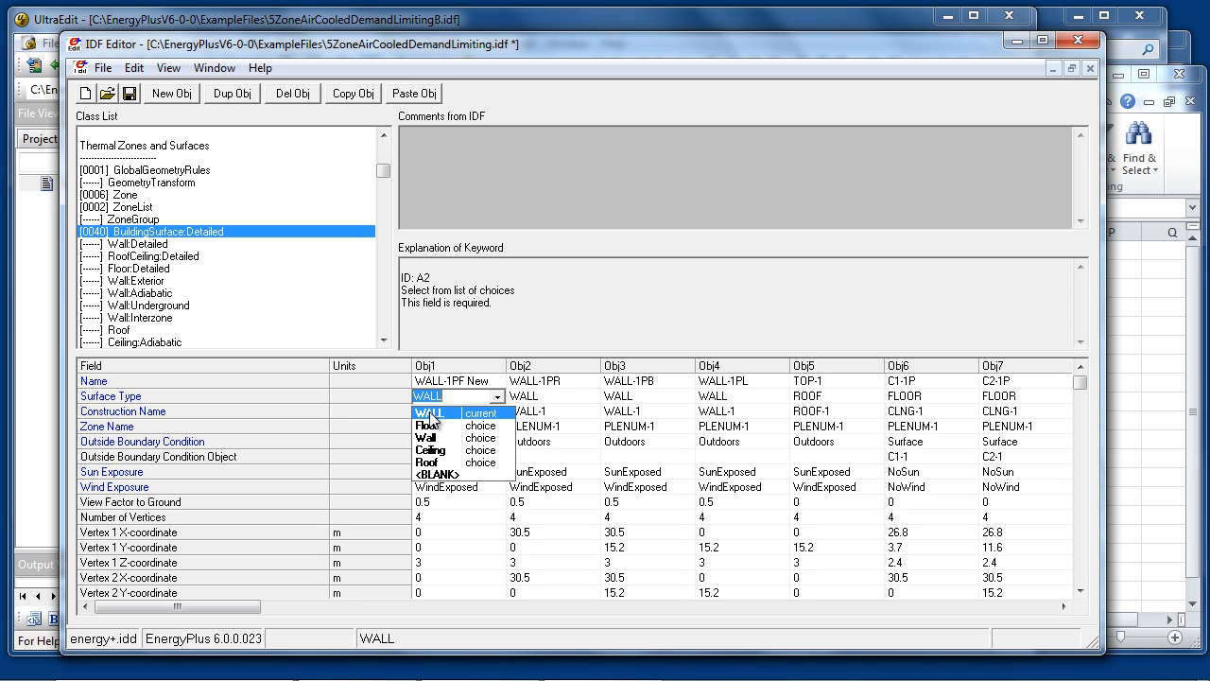
pyautogui.click(425, 412)
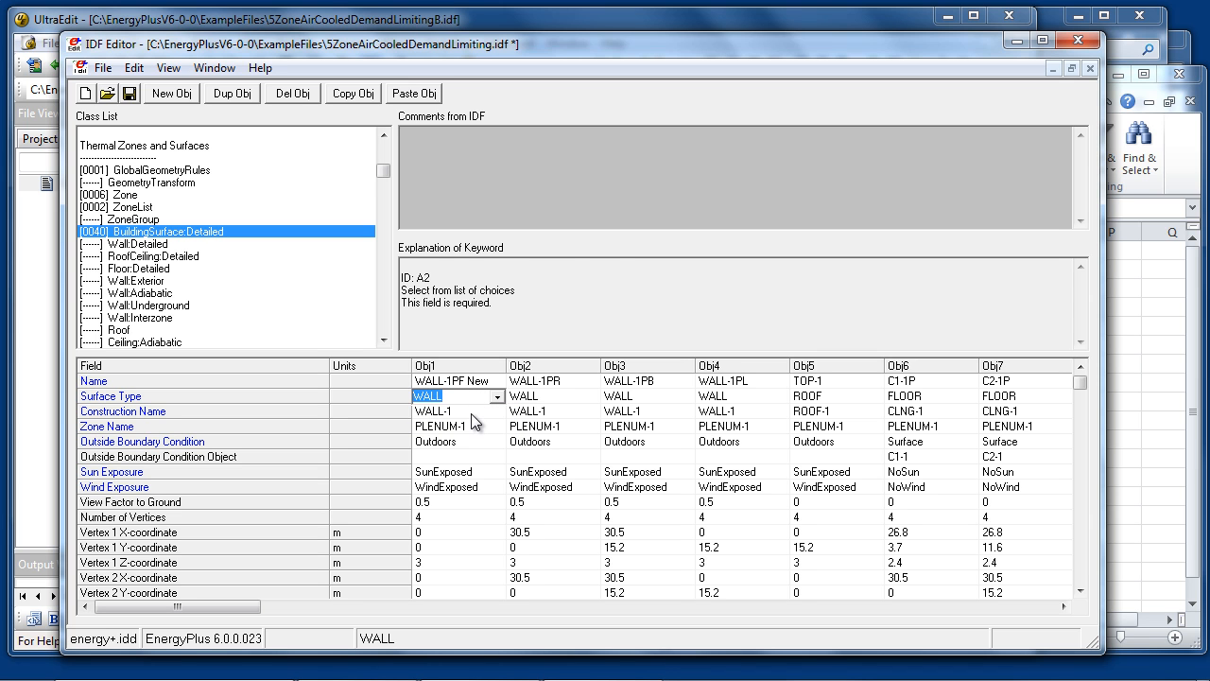
pyautogui.click(496, 412)
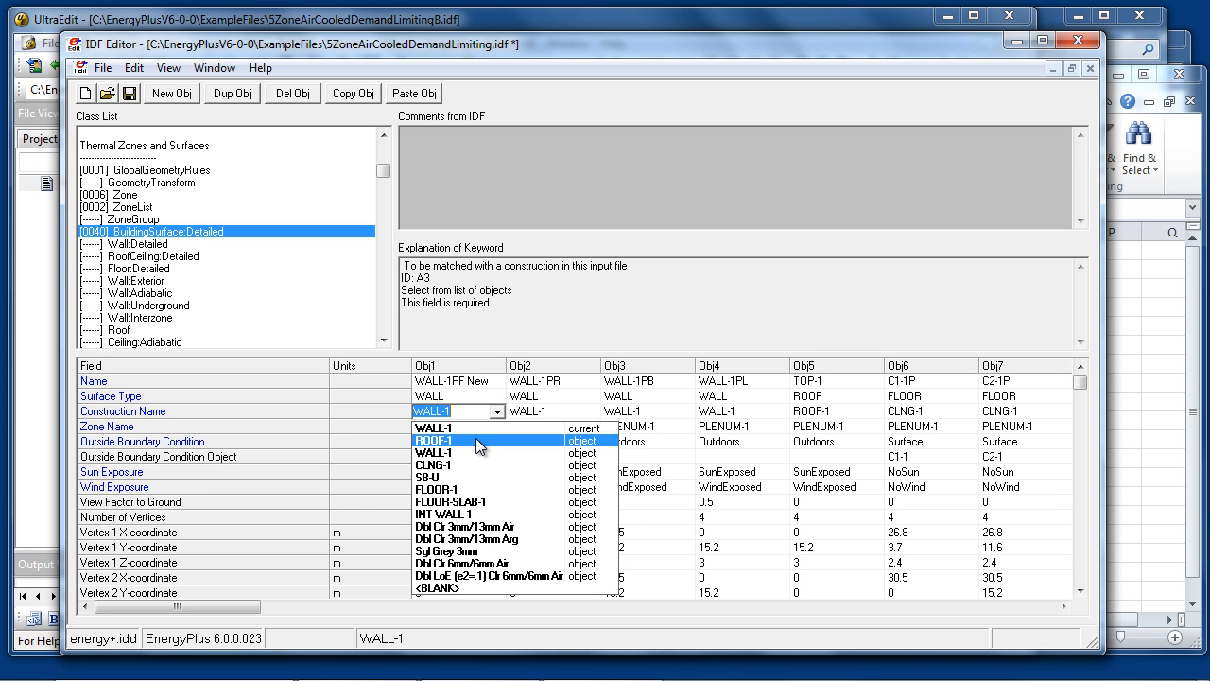
pyautogui.click(433, 444)
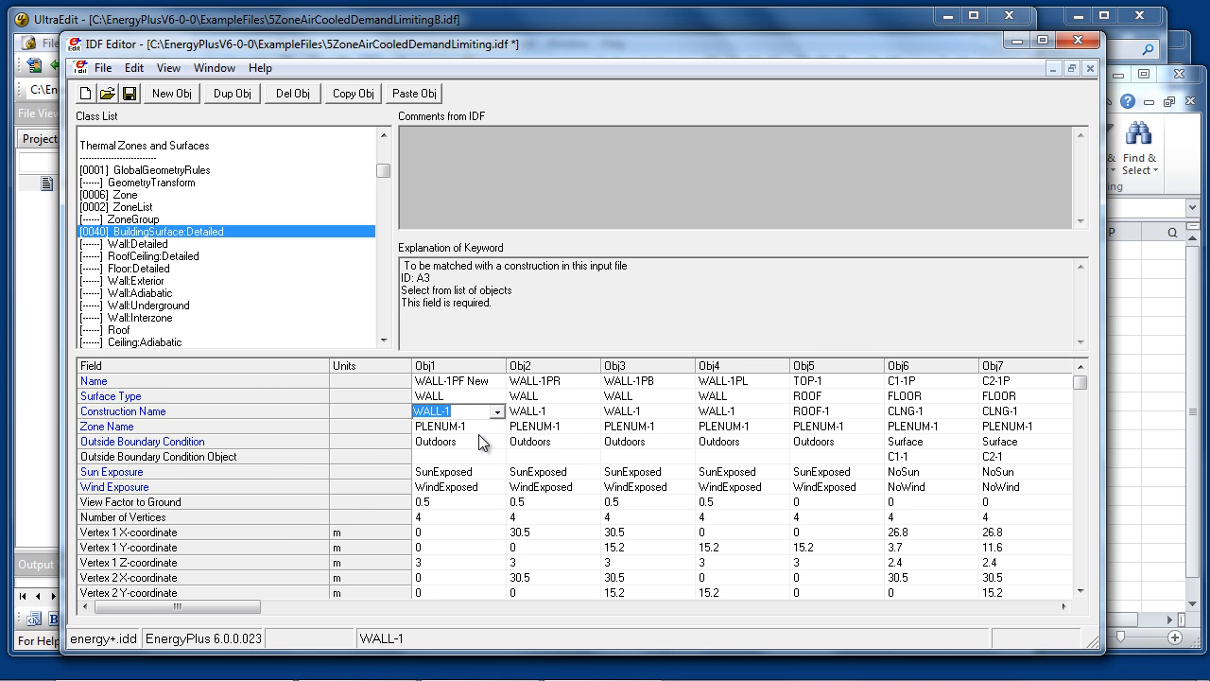
pyautogui.moveTo(469, 468)
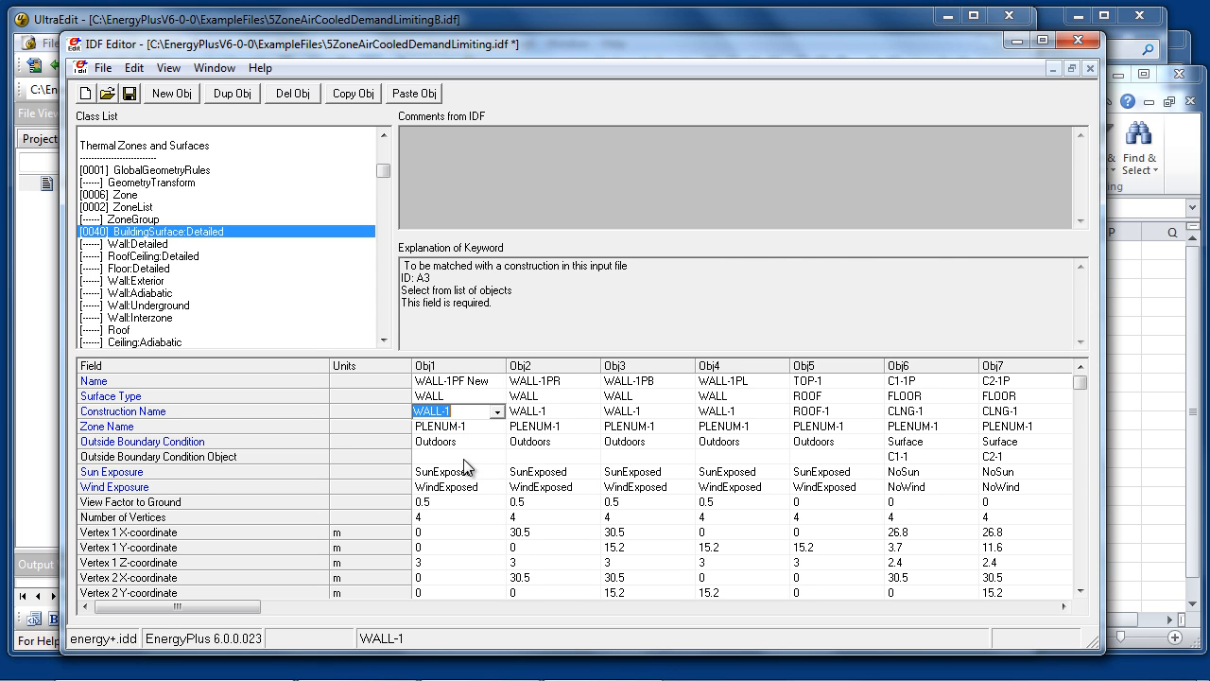
# Change WALL-1PF New's view factor to ground from 0.5 to 2
pyautogui.click(457, 455)
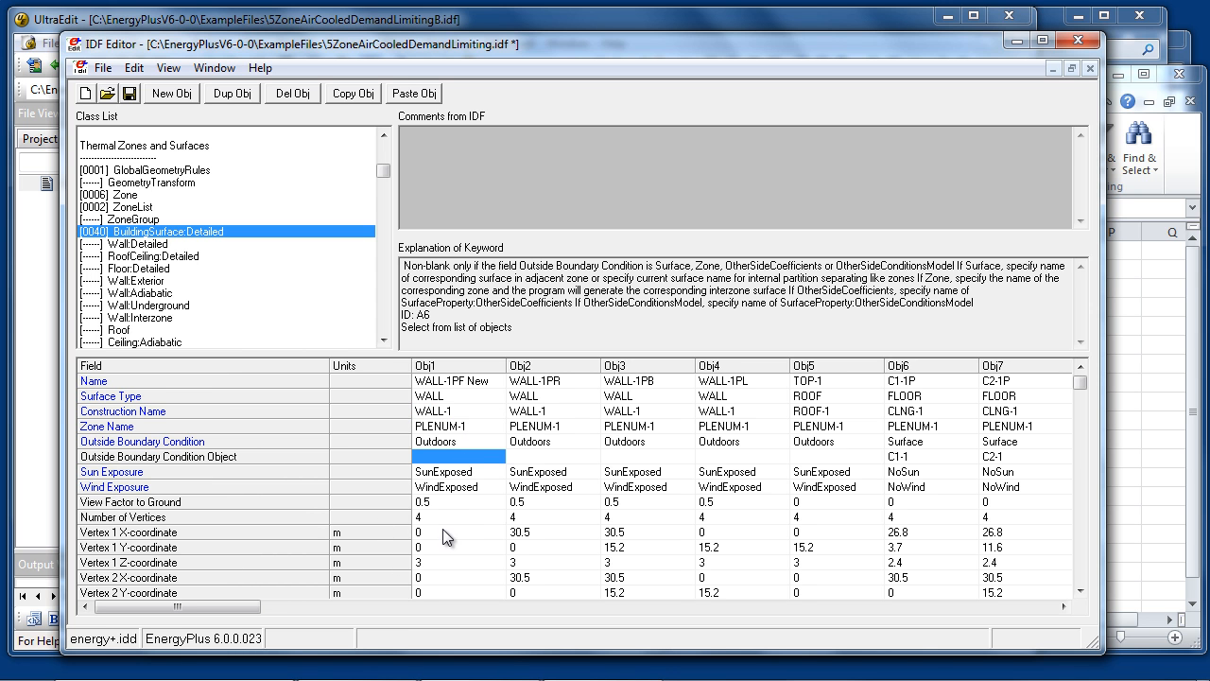
pyautogui.click(454, 502)
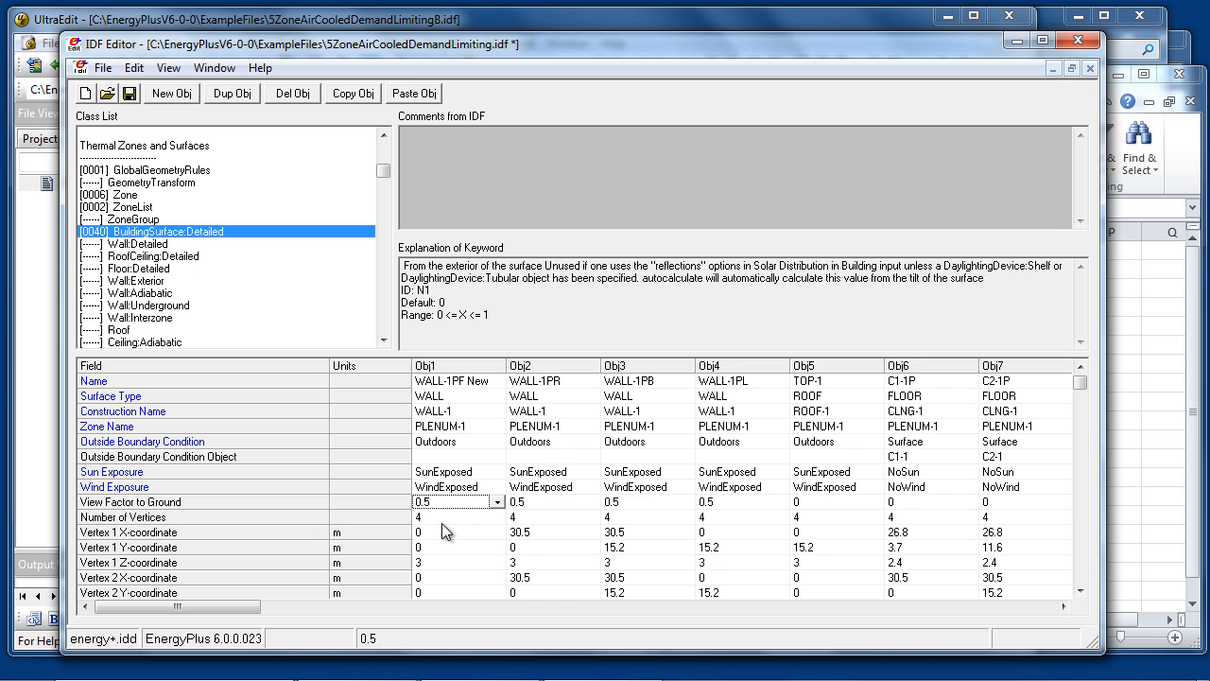
pyautogui.click(449, 517)
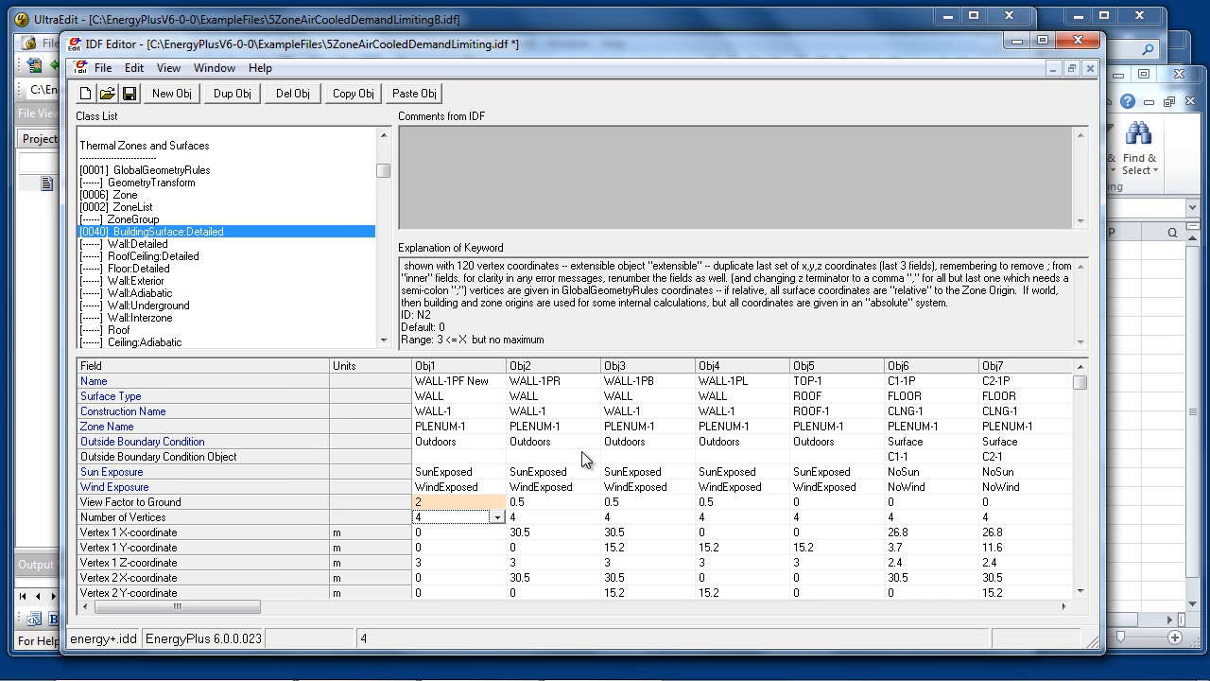
pyautogui.click(449, 501)
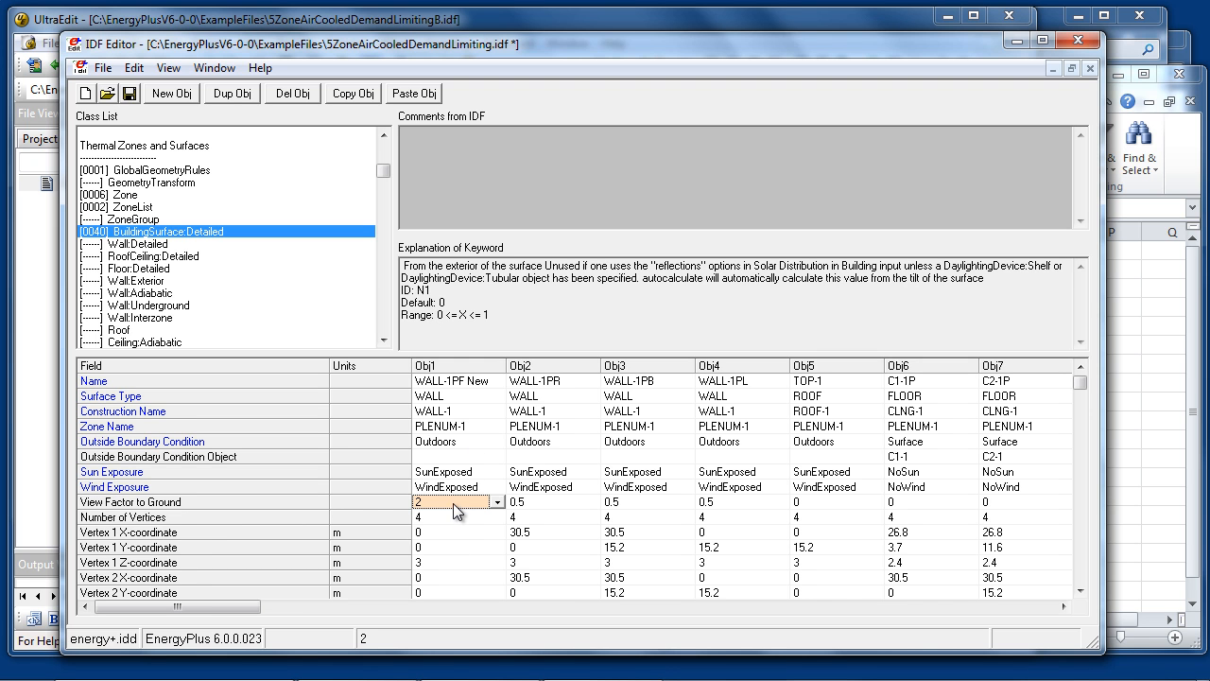
pyautogui.moveTo(449, 486)
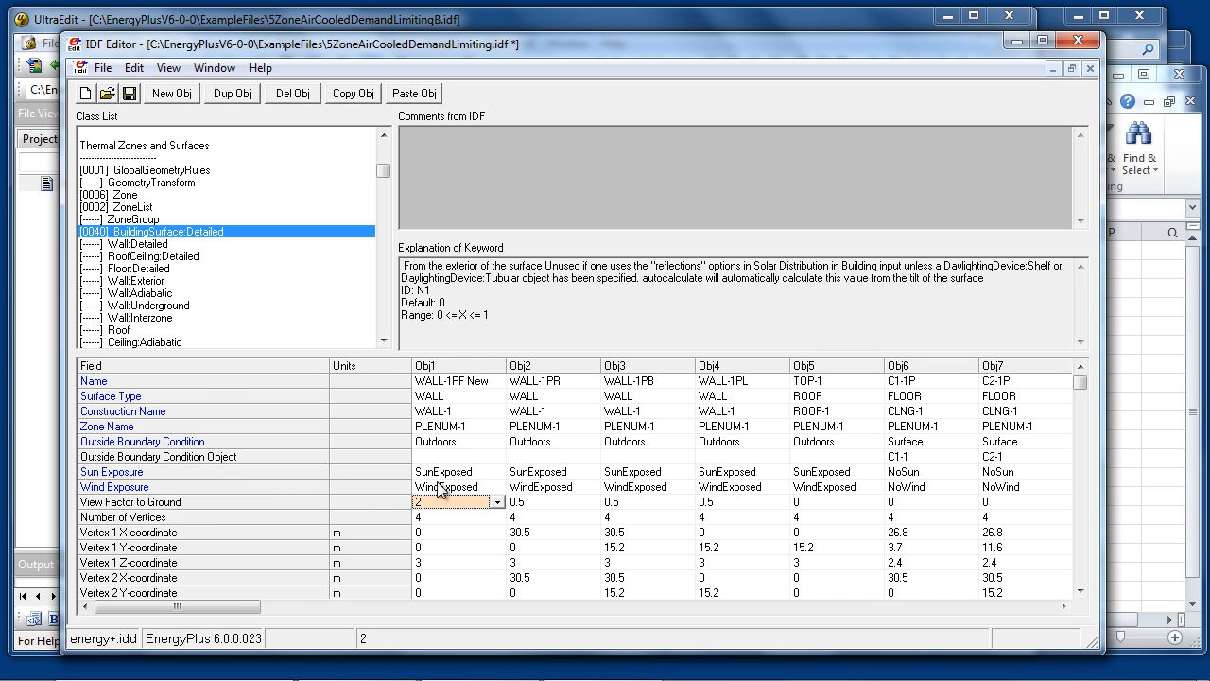
pyautogui.moveTo(900, 381)
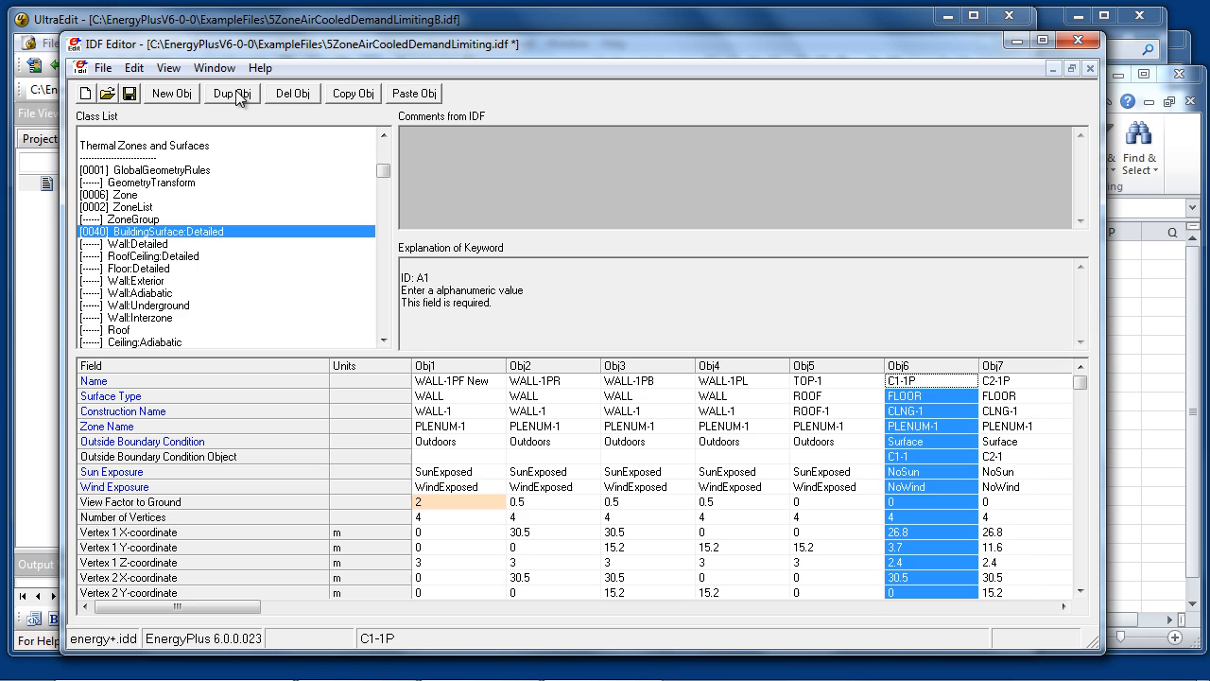
# Duplicate surface C1-1P, add new surface Obj42, and set its sun exposure to SunExposed
pyautogui.click(237, 93)
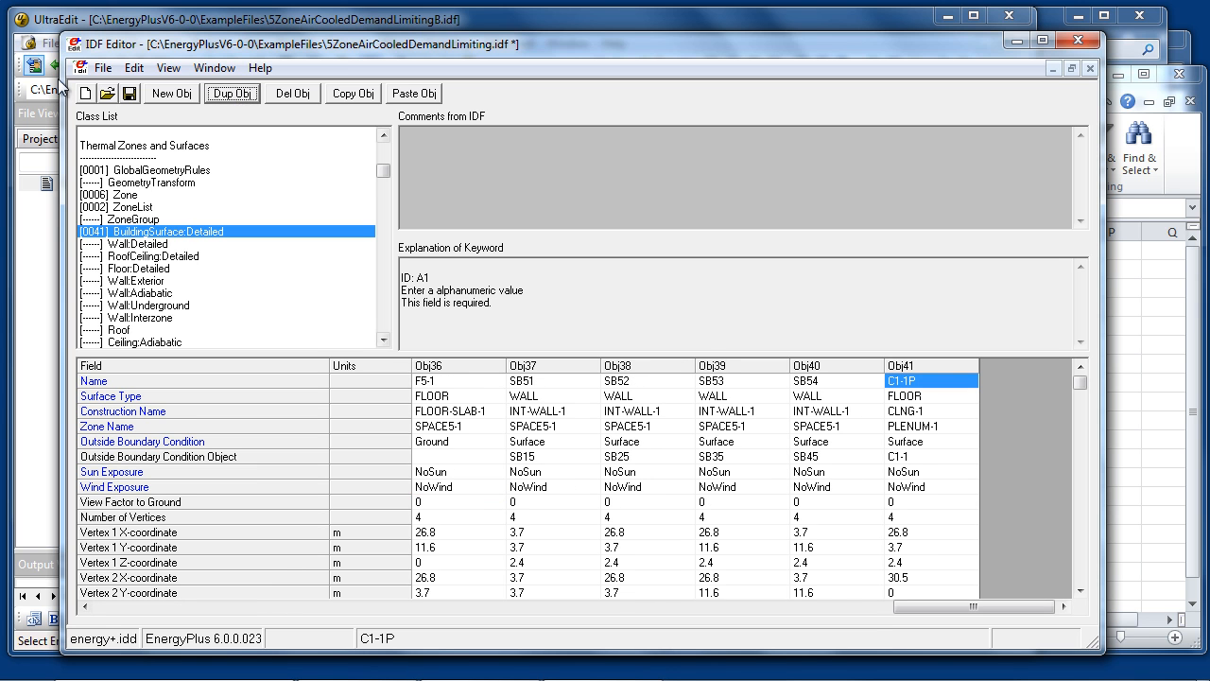
pyautogui.click(167, 93)
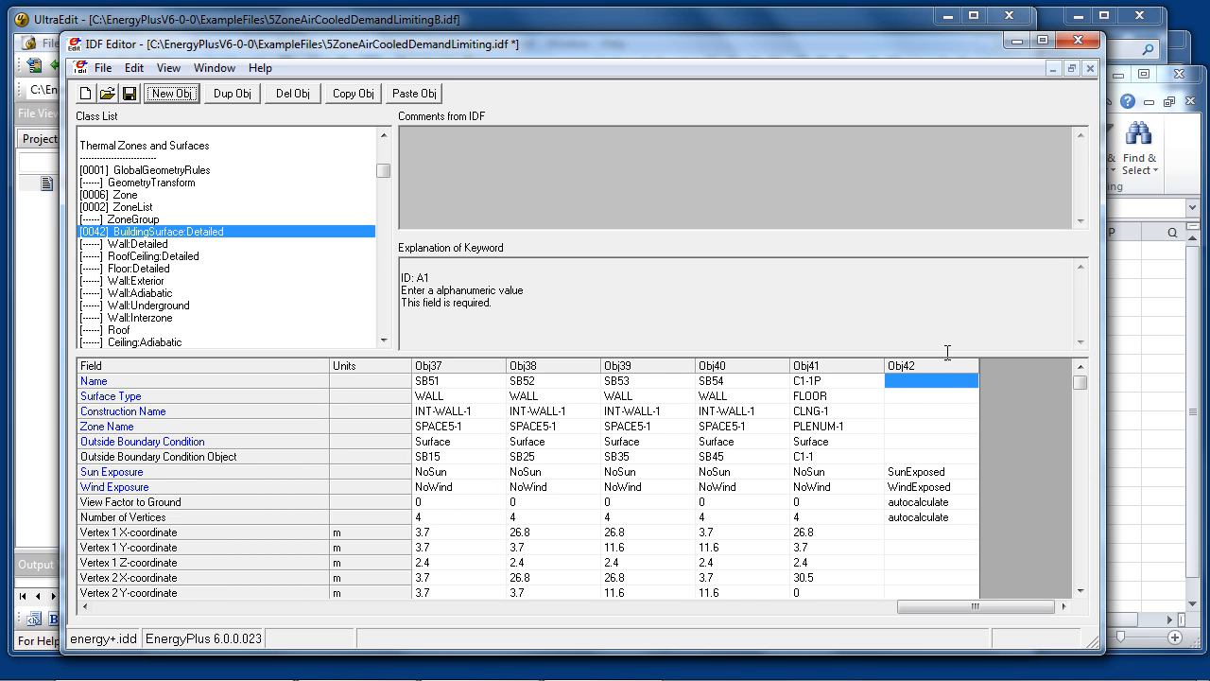
pyautogui.click(926, 472)
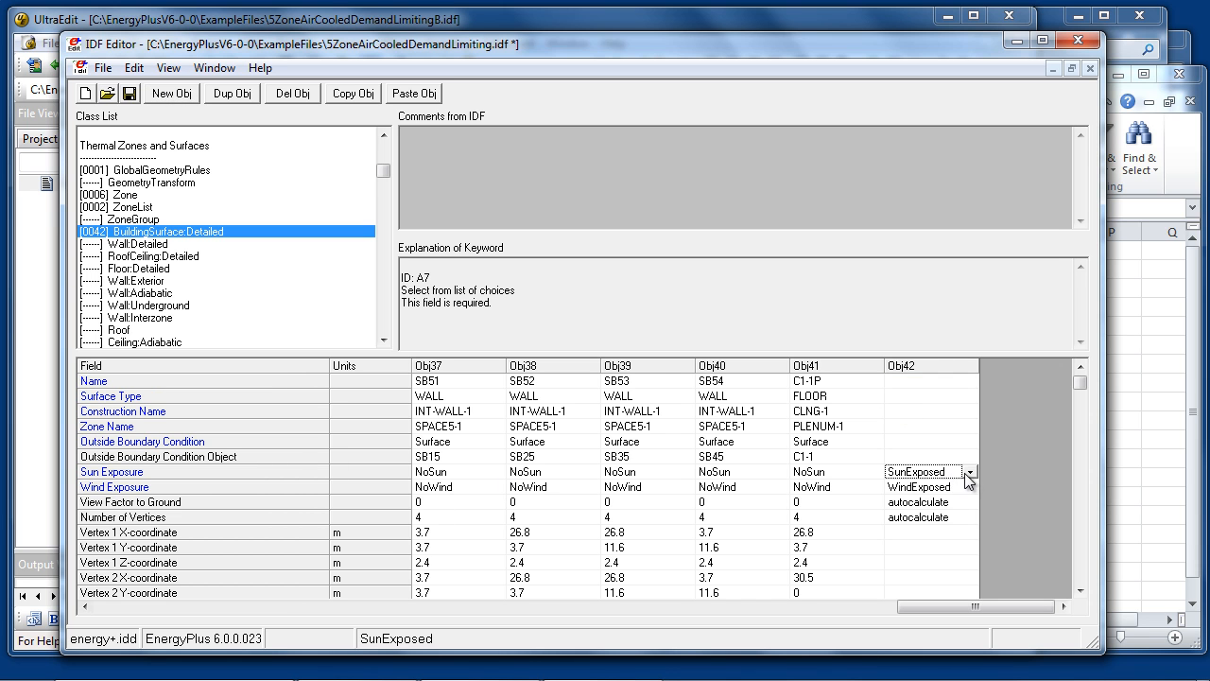
pyautogui.click(971, 470)
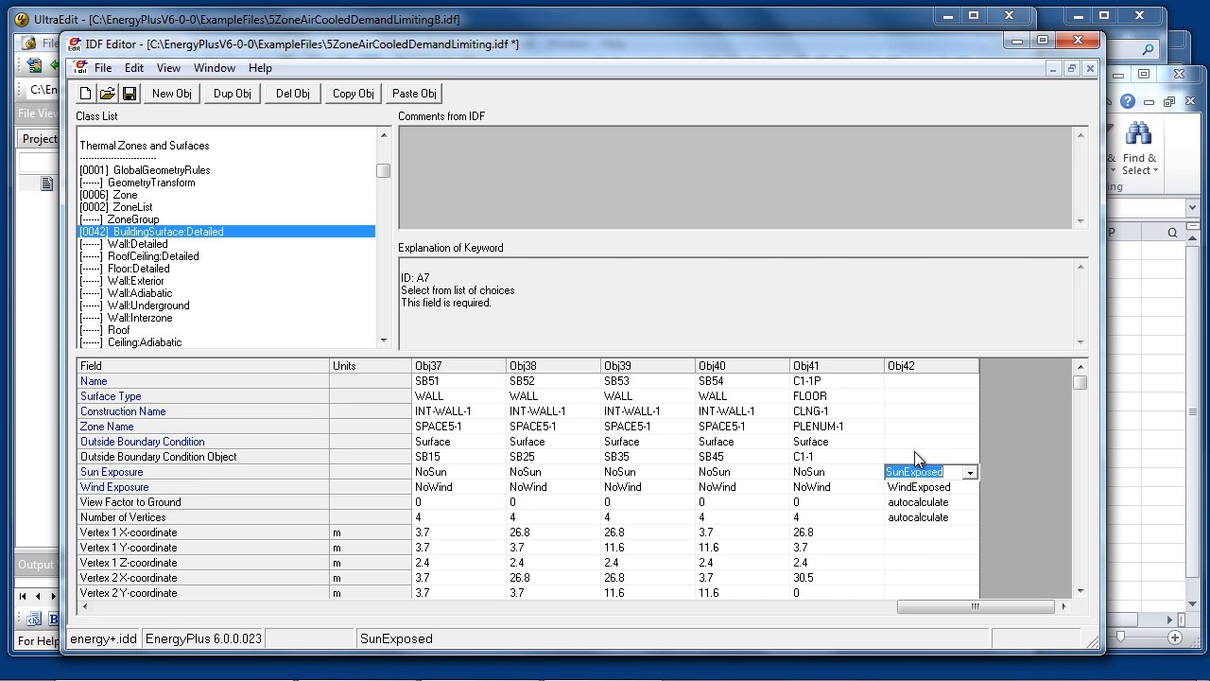
pyautogui.click(929, 456)
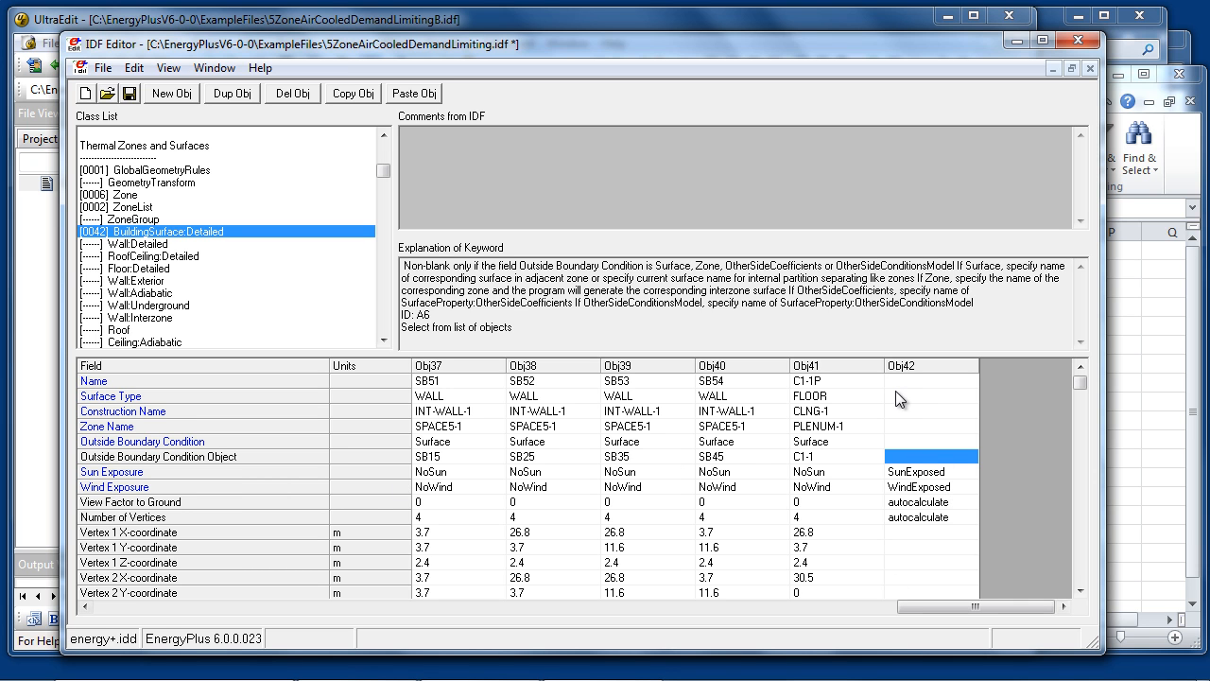
# Enter 'This is a new surface' as Obj42's name
pyautogui.click(931, 381)
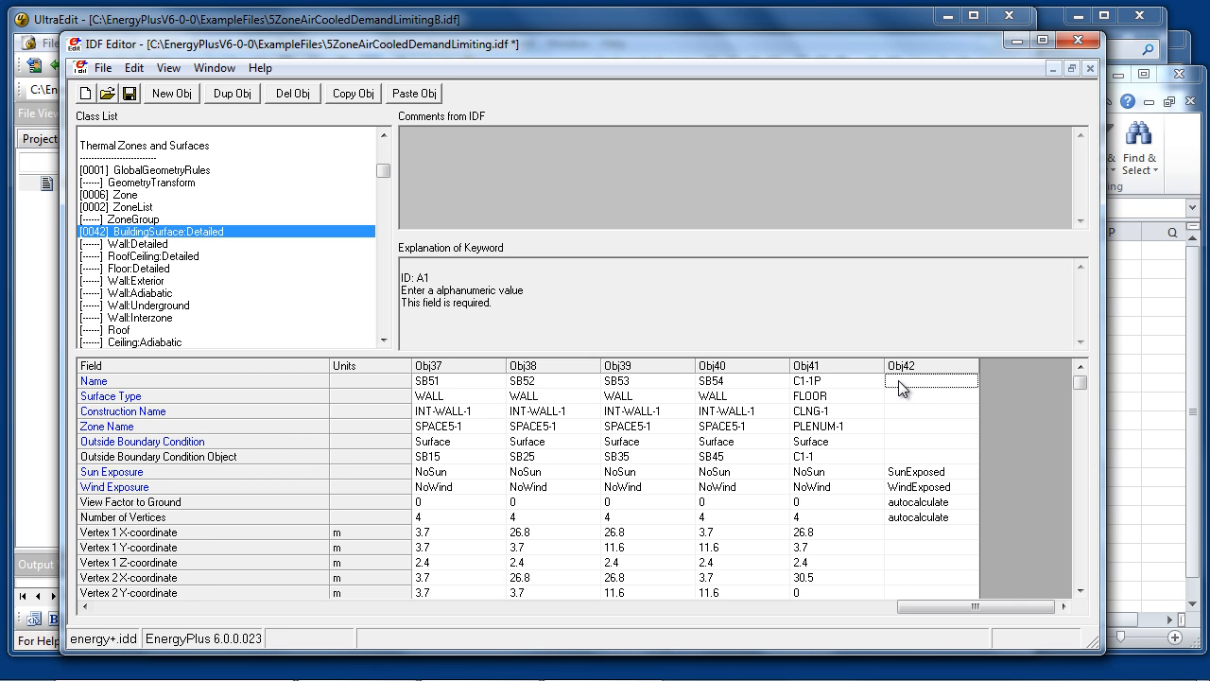
pyautogui.write('This is a new surface')
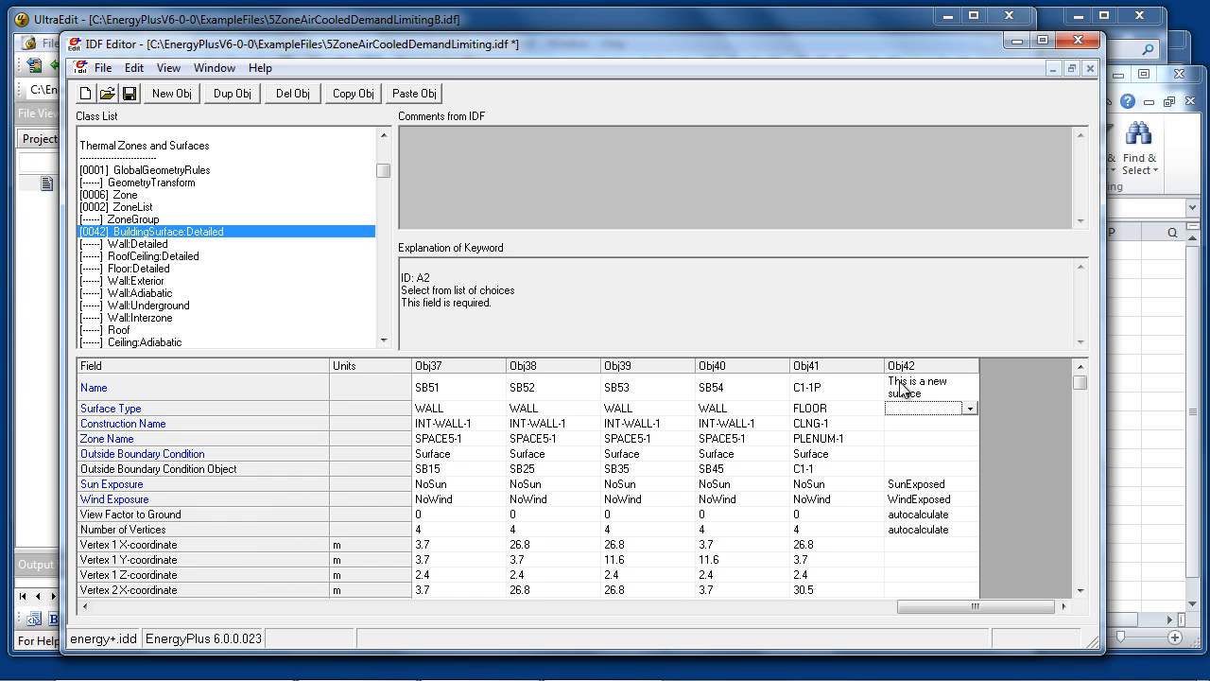
pyautogui.moveTo(907, 414)
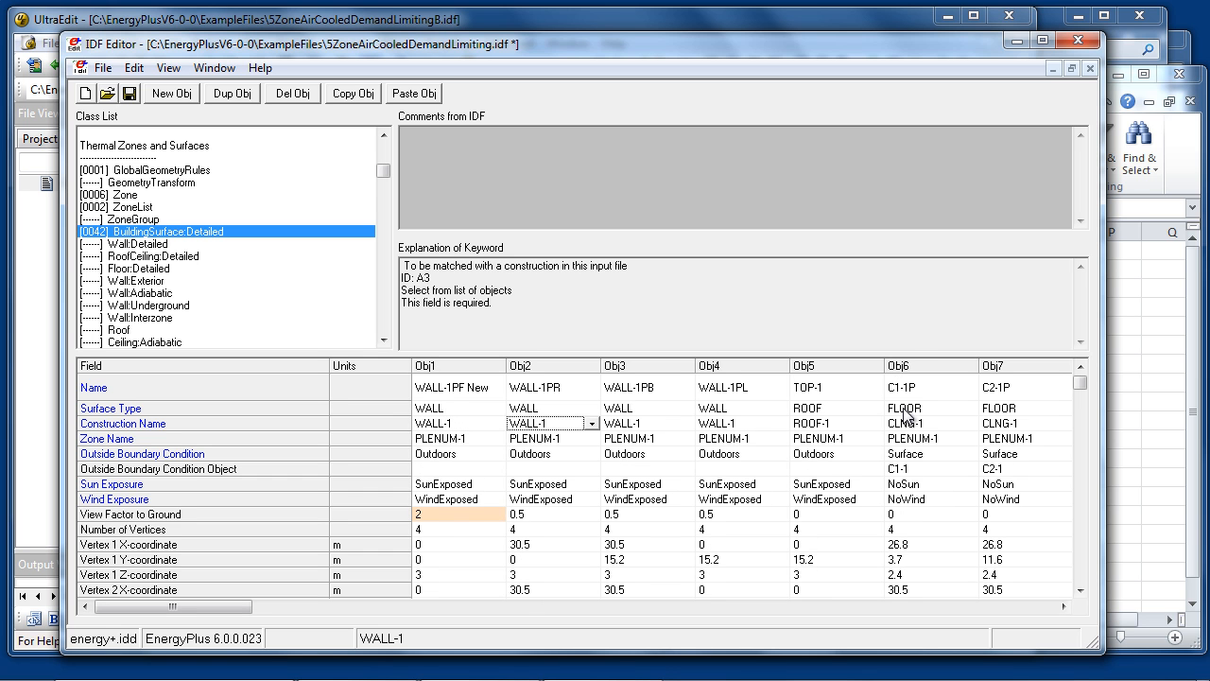
# Inspect Obj3's construction name and Obj4's boundary condition, then list the available datasets
pyautogui.click(643, 422)
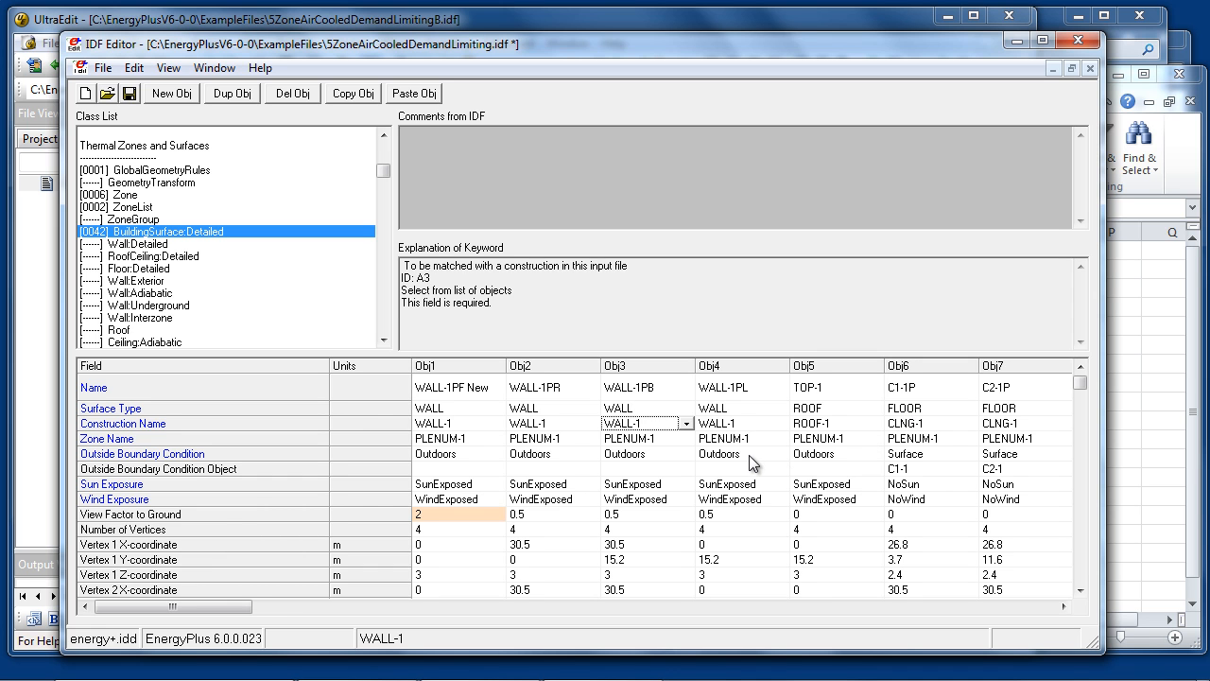
pyautogui.click(737, 454)
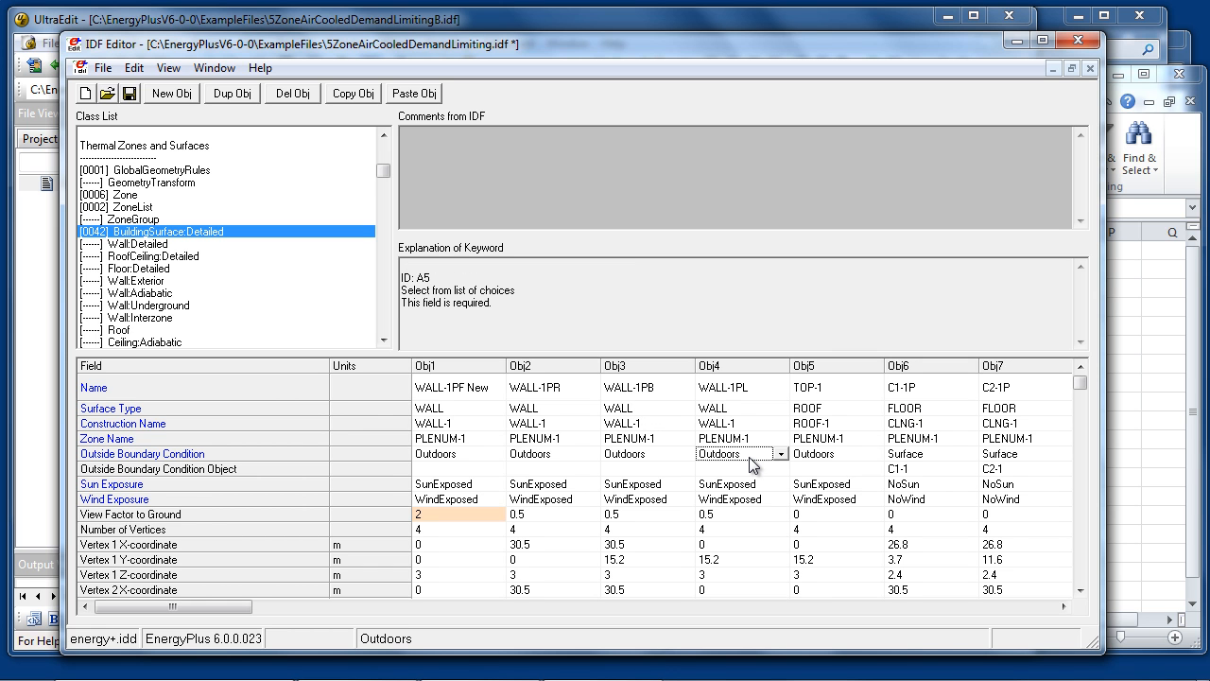
pyautogui.moveTo(125, 144)
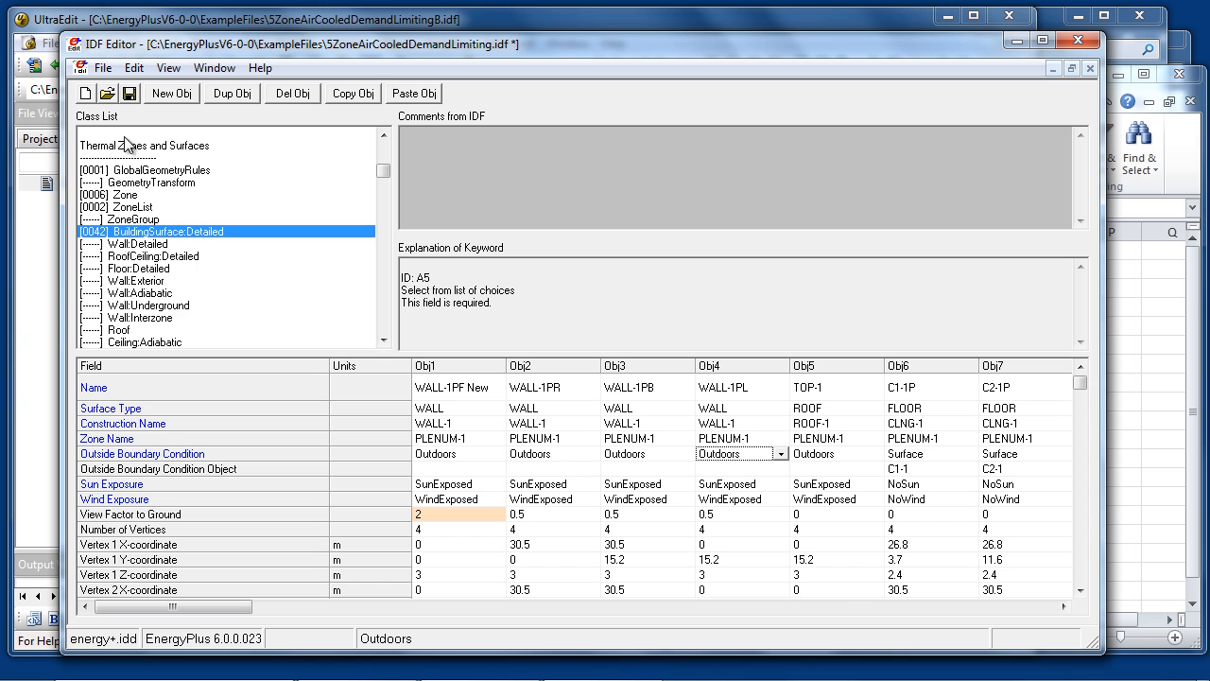
pyautogui.click(124, 68)
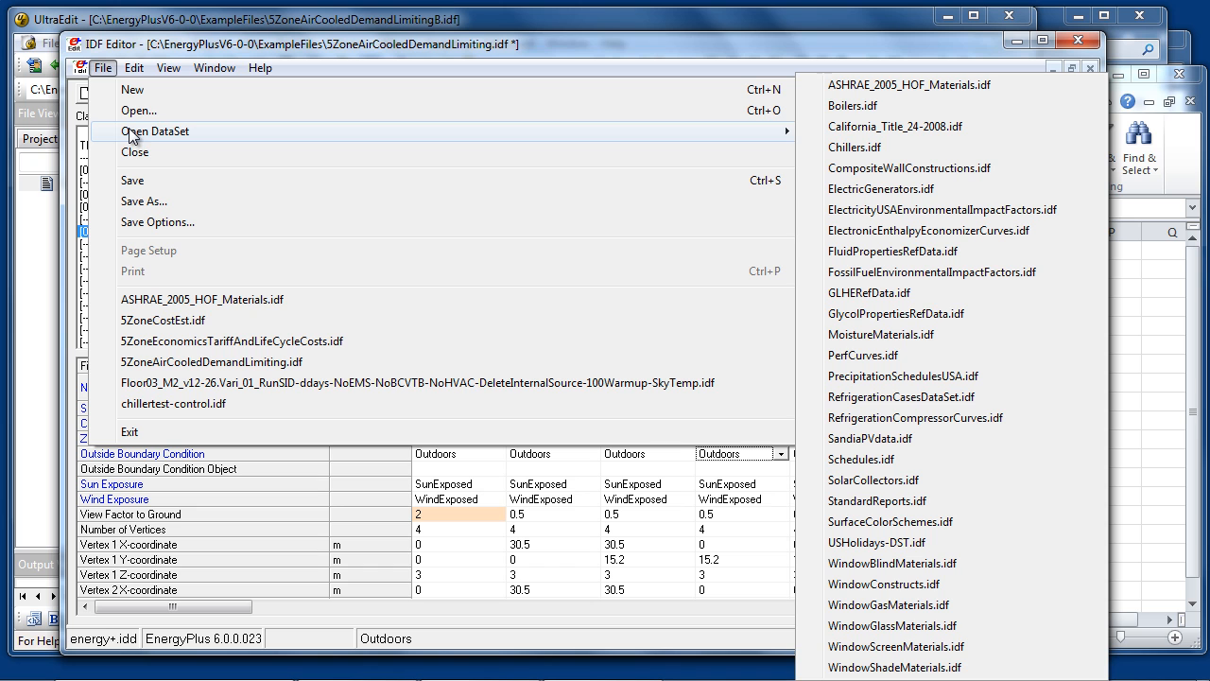
pyautogui.moveTo(941, 188)
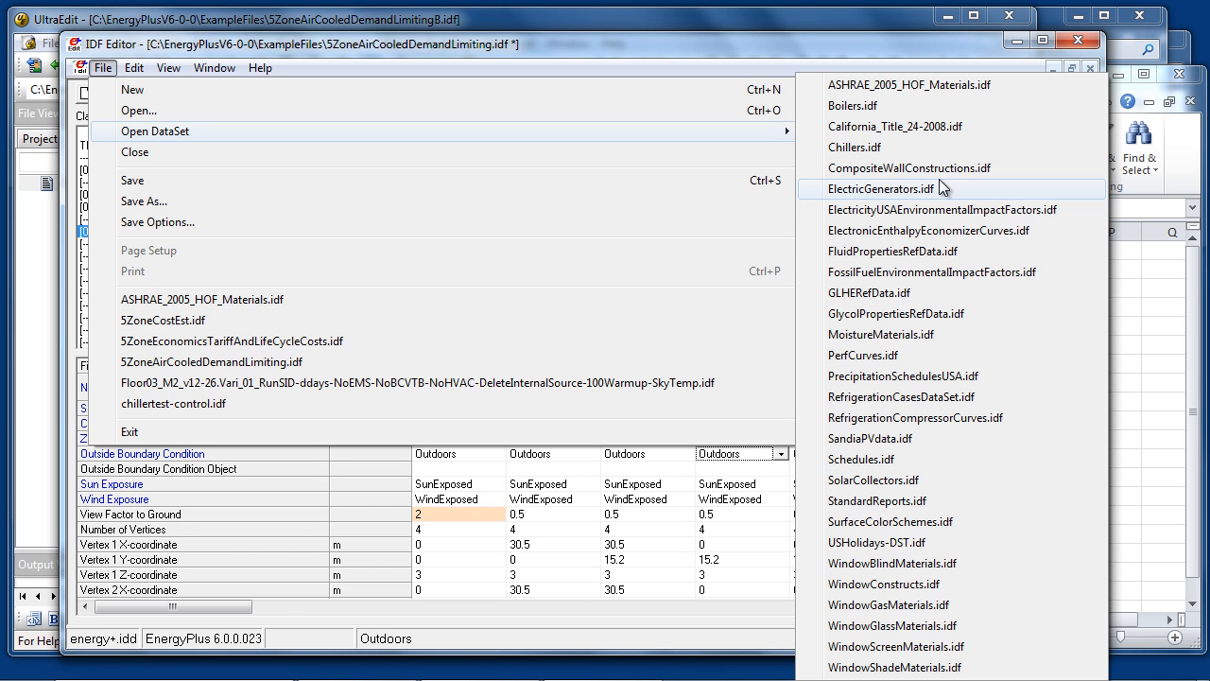
pyautogui.moveTo(927, 166)
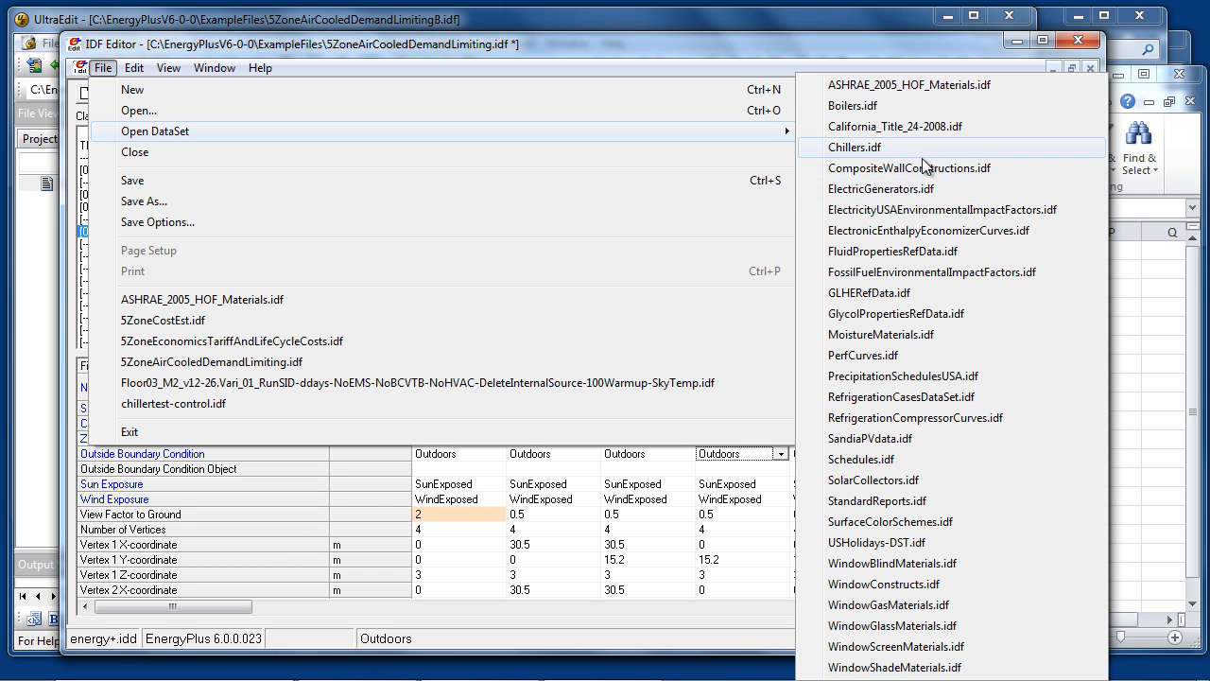
# Open ASHRAE_2005_HOF_Materials.idf and copy its F07 25mm stucco Material object
pyautogui.click(909, 85)
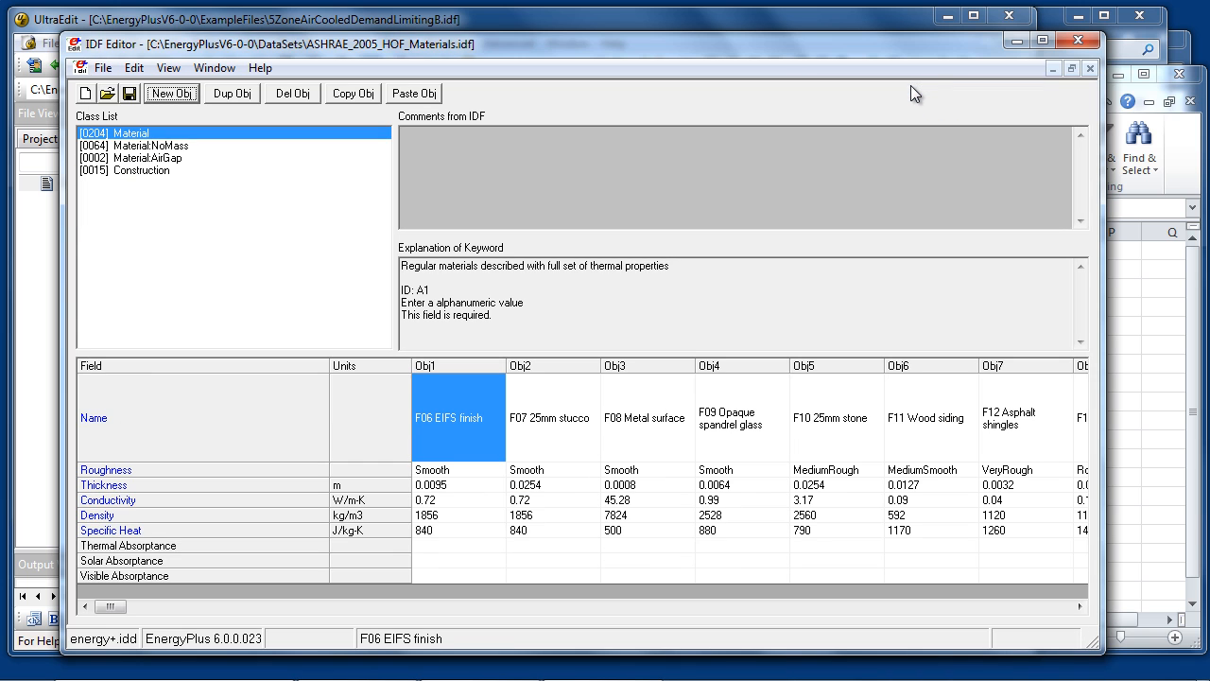
pyautogui.moveTo(420, 236)
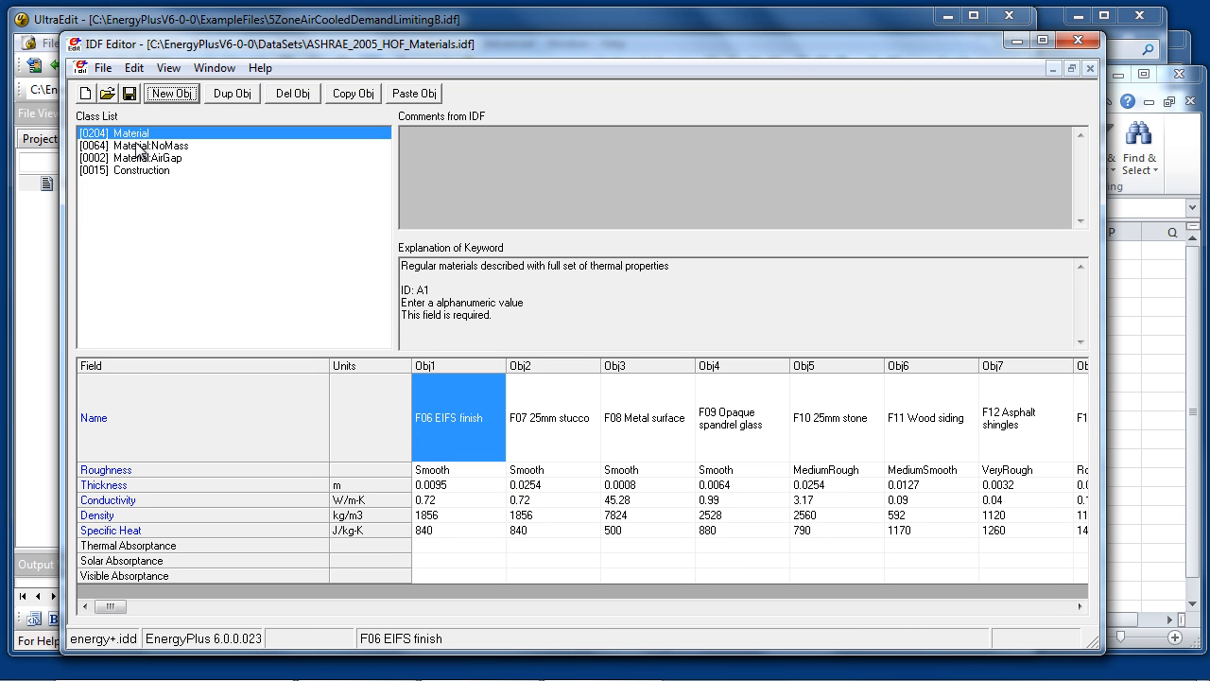
pyautogui.click(134, 144)
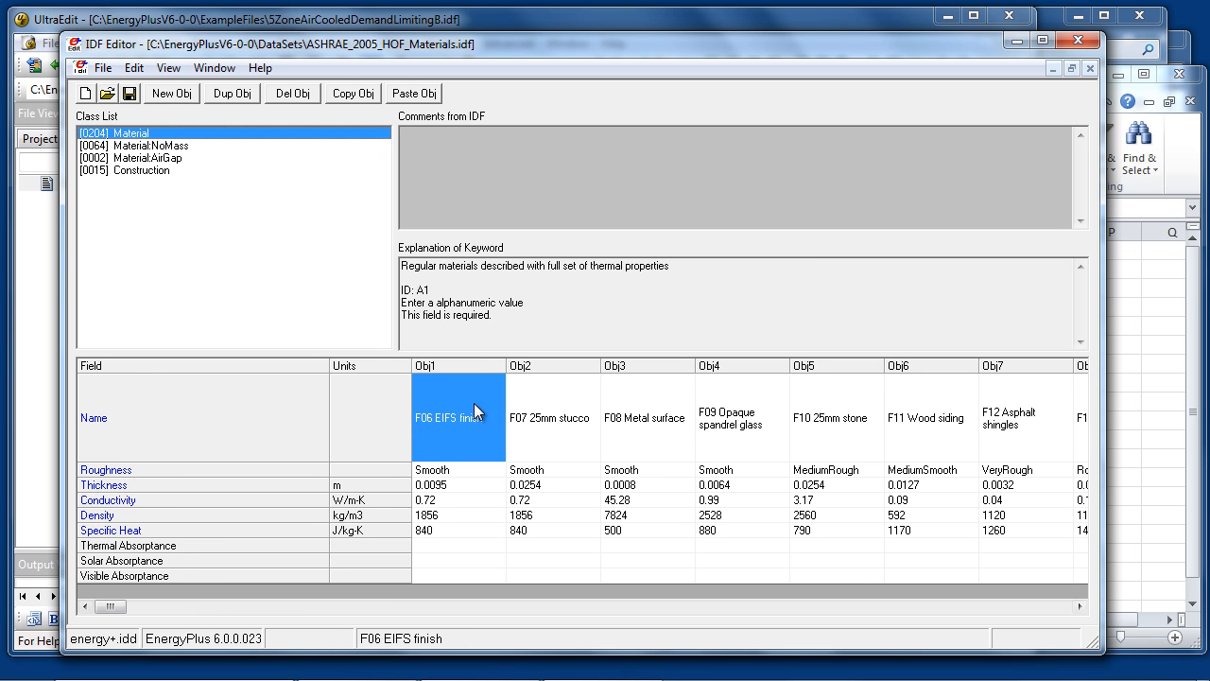
pyautogui.click(552, 418)
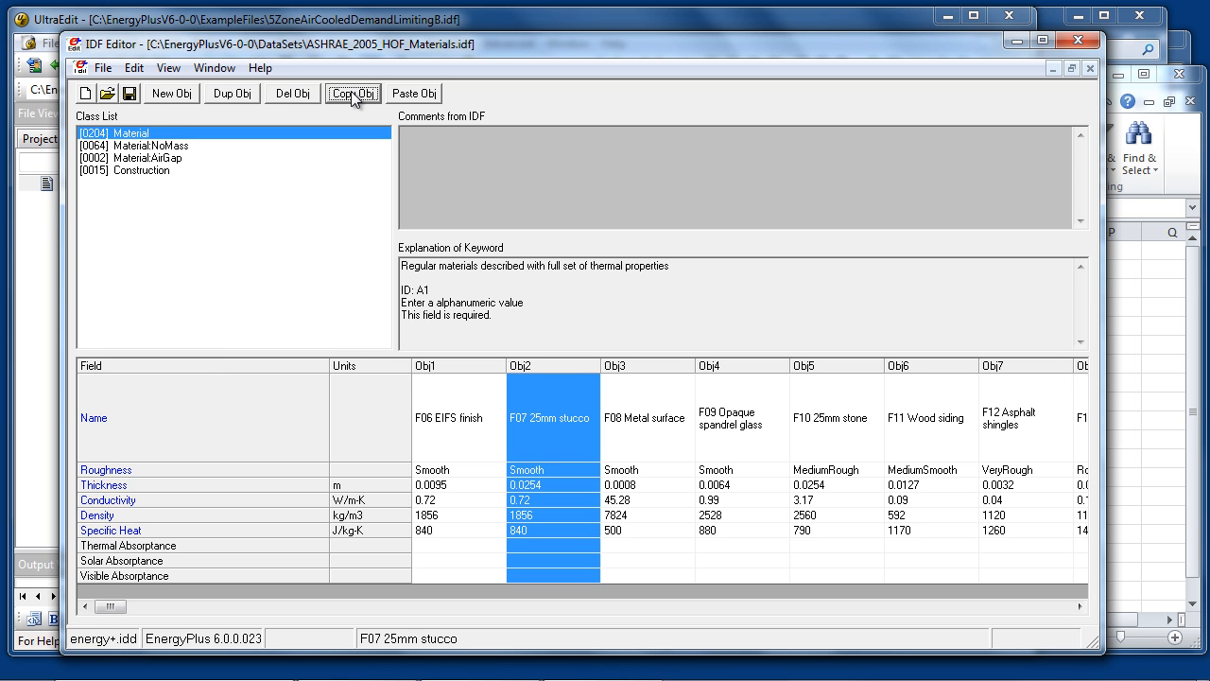
pyautogui.click(215, 70)
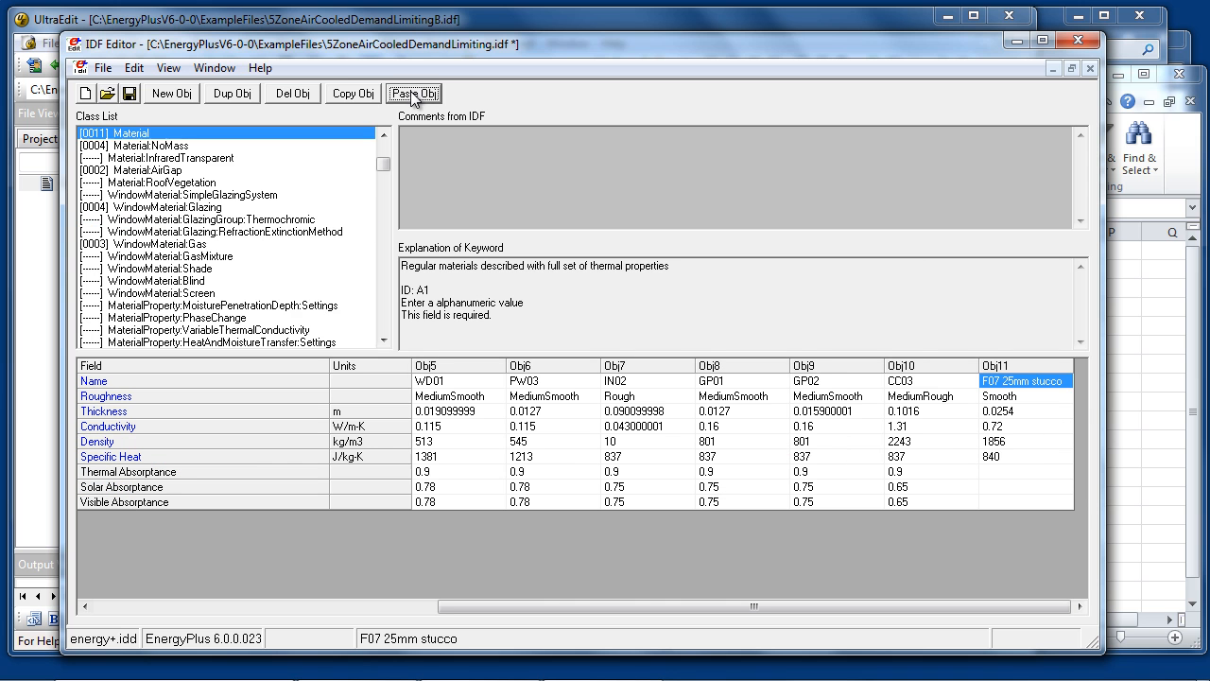
pyautogui.moveTo(1013, 461)
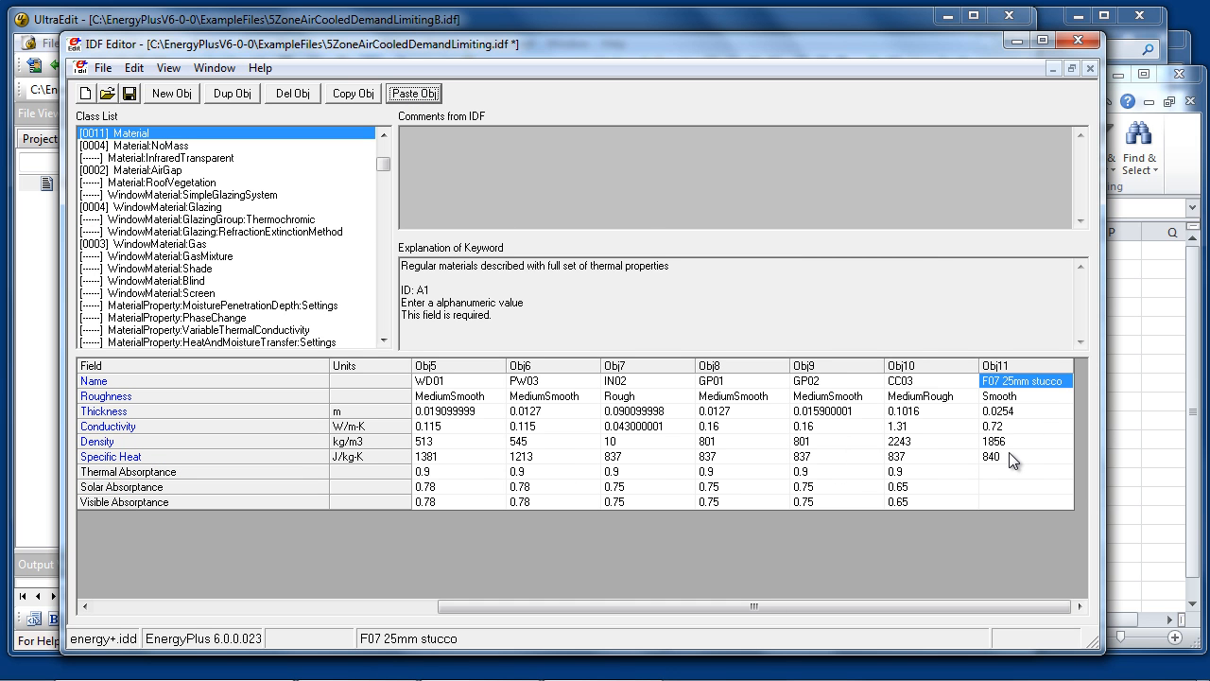
pyautogui.moveTo(1016, 461)
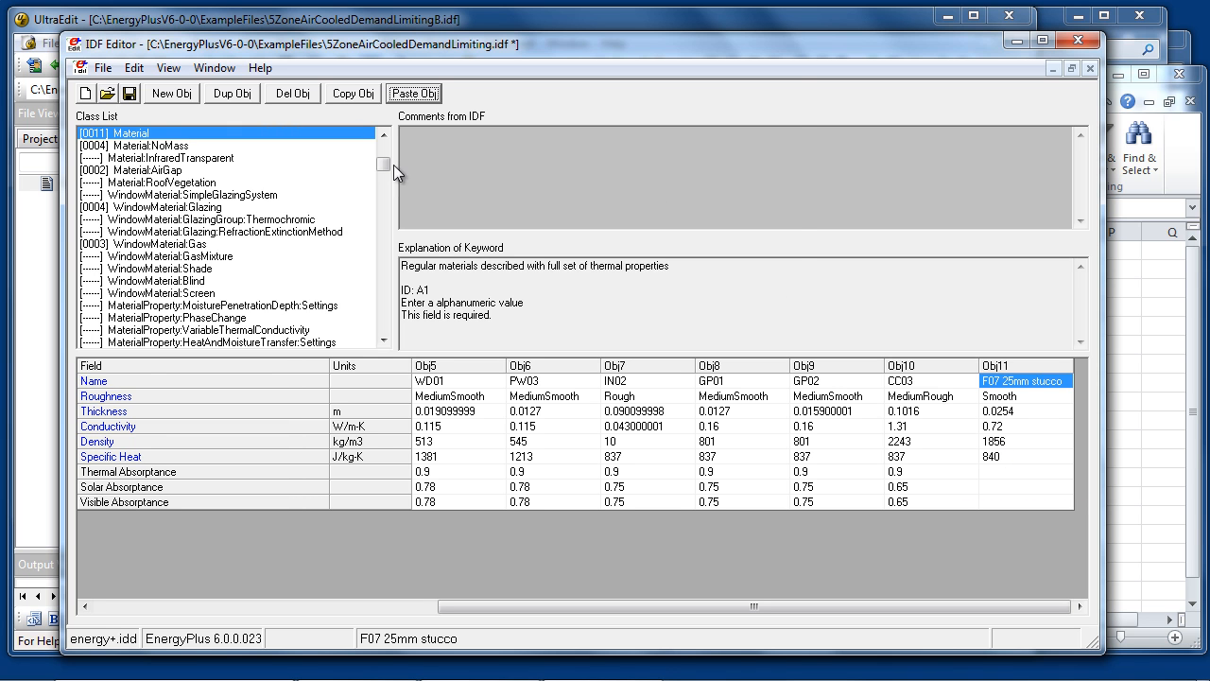
# Bring up the File menu after pasting the stucco material into the working file
pyautogui.click(117, 67)
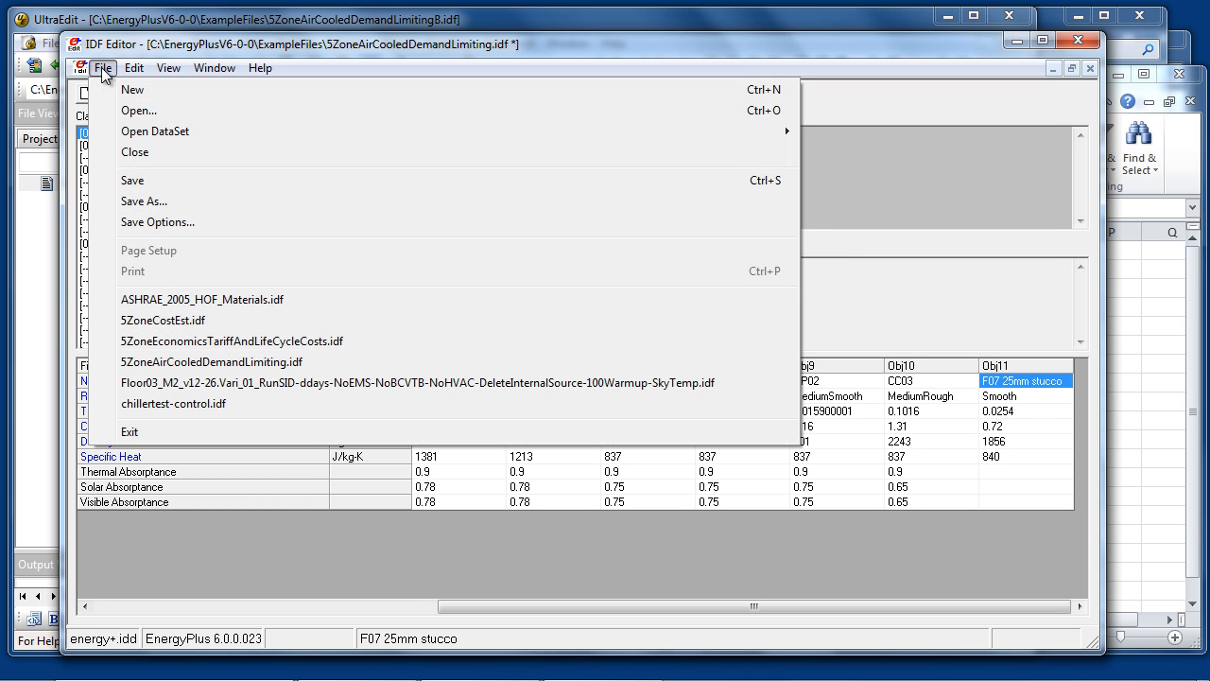
# Set Saved Order of Objects to 'Original with New at Bottom', keeping Special Format at Yes
pyautogui.click(157, 221)
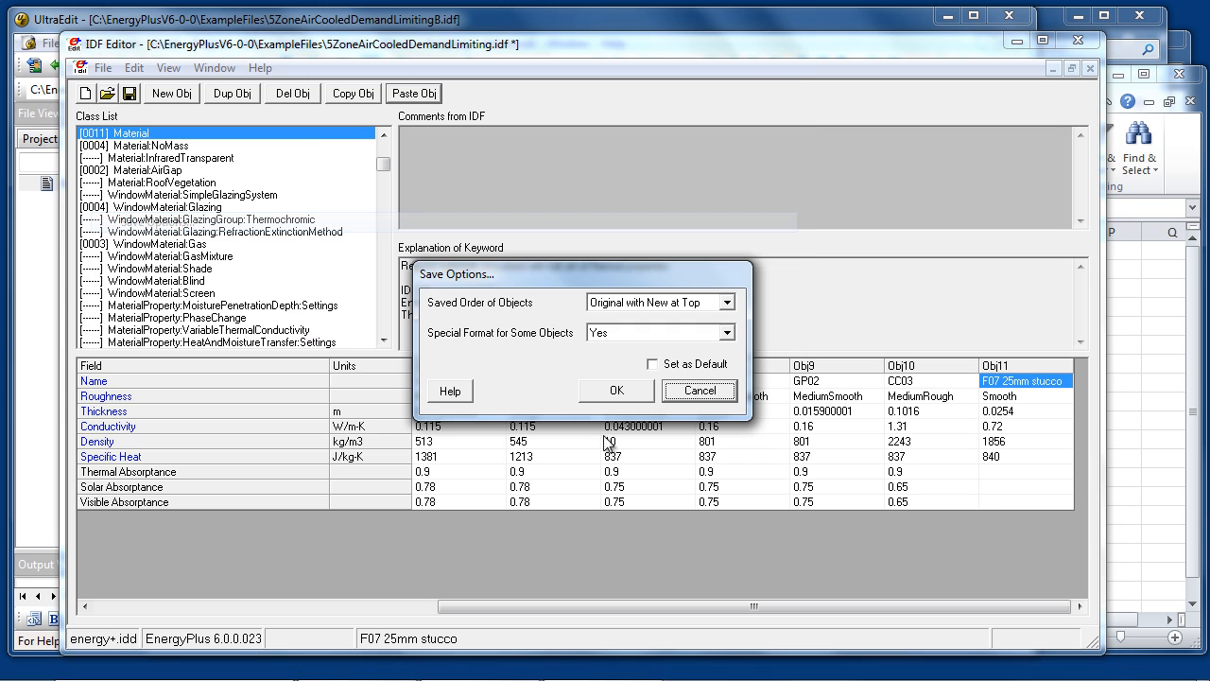
pyautogui.moveTo(518, 309)
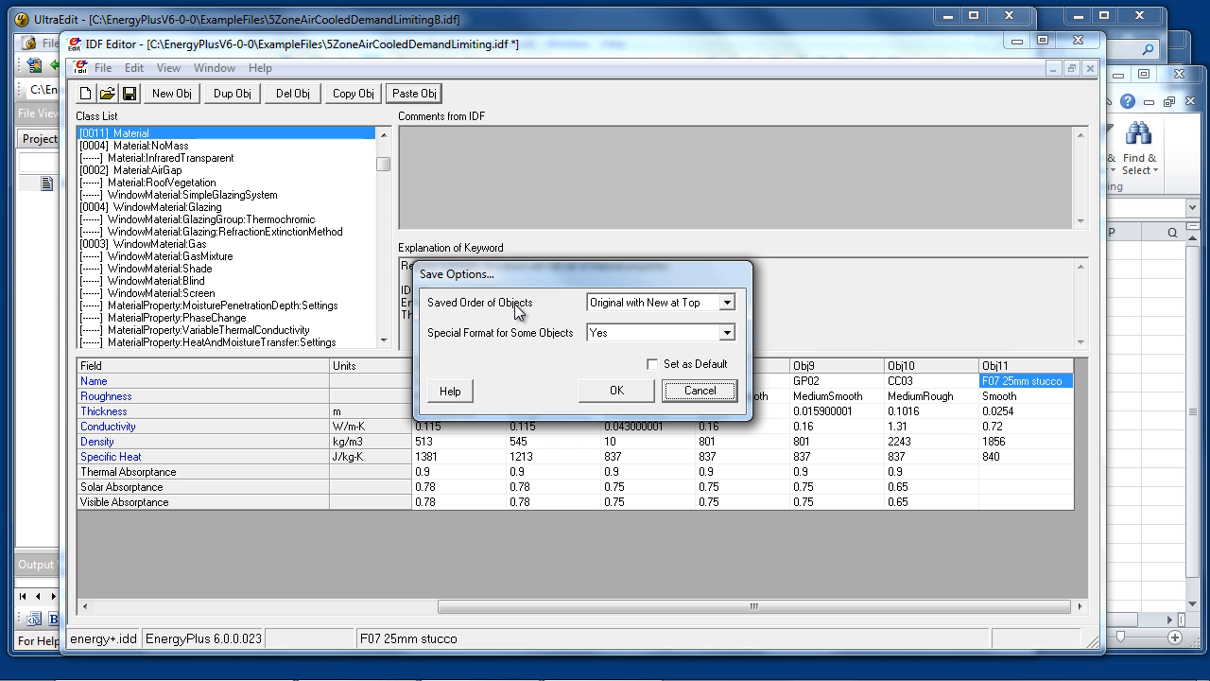
pyautogui.moveTo(642, 327)
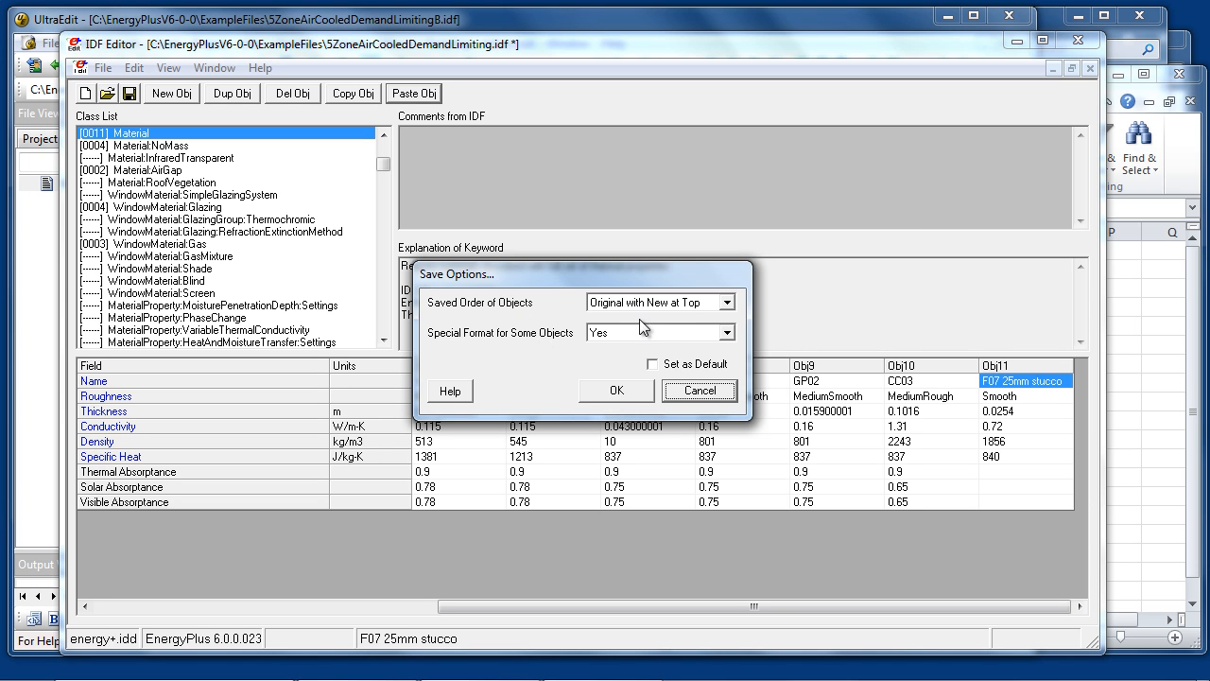
pyautogui.click(727, 301)
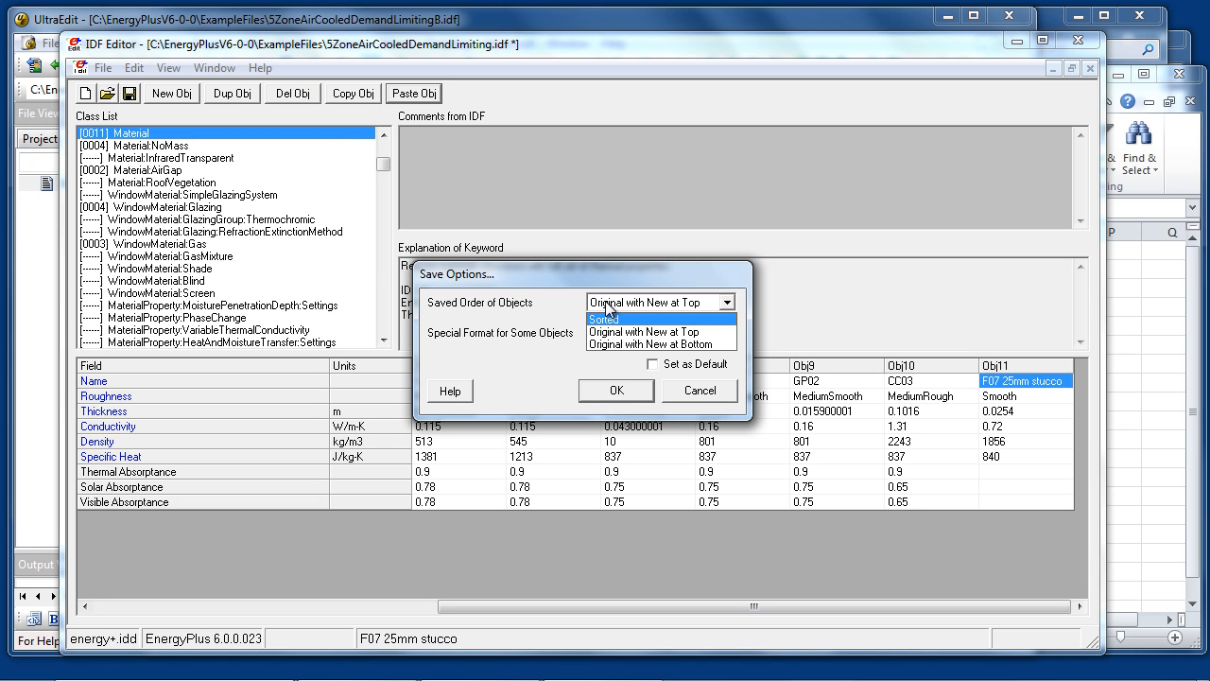
pyautogui.click(646, 332)
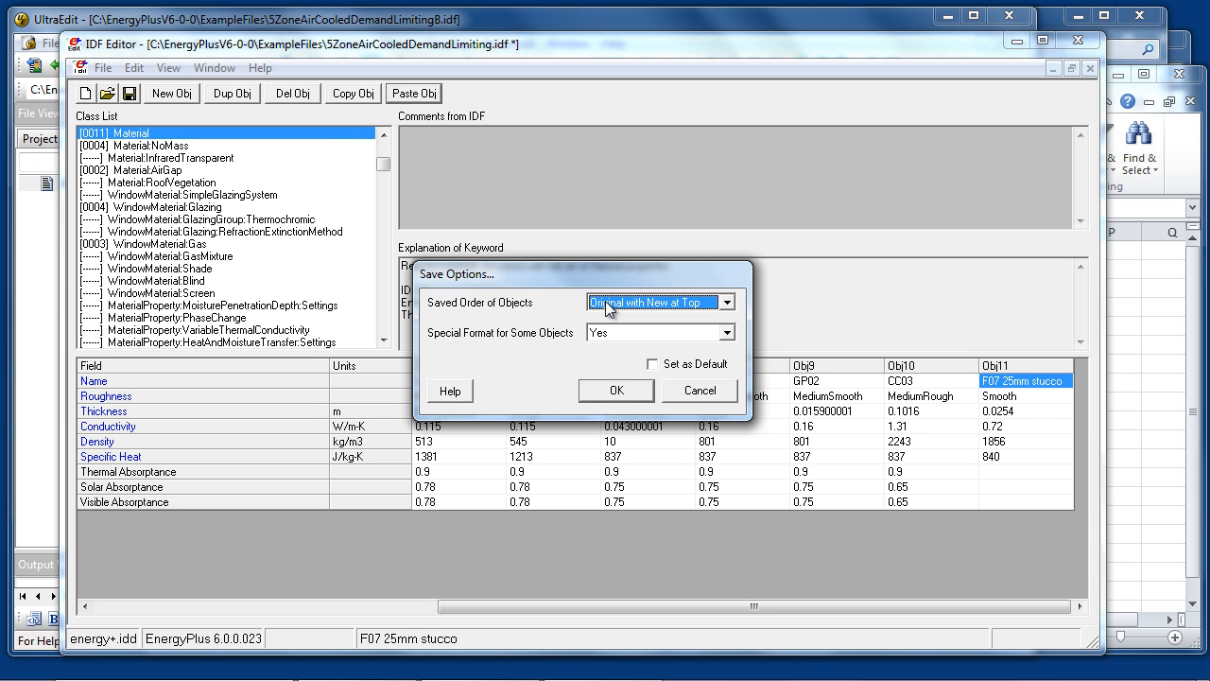
pyautogui.click(726, 301)
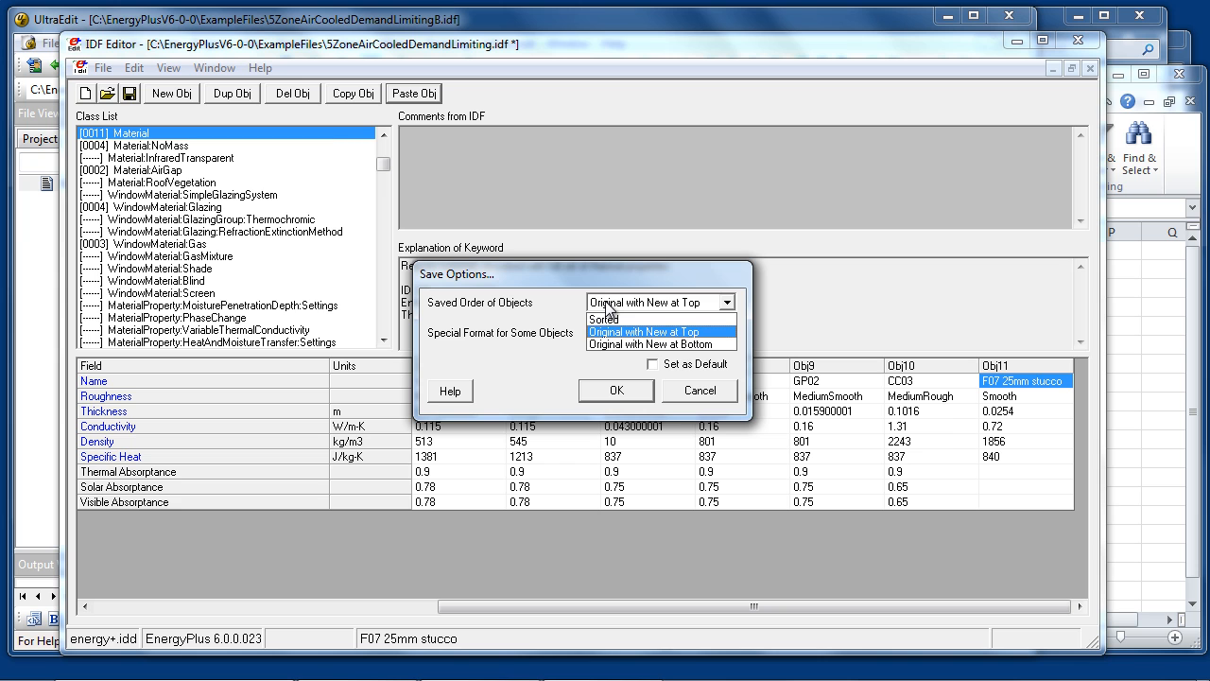
pyautogui.click(658, 344)
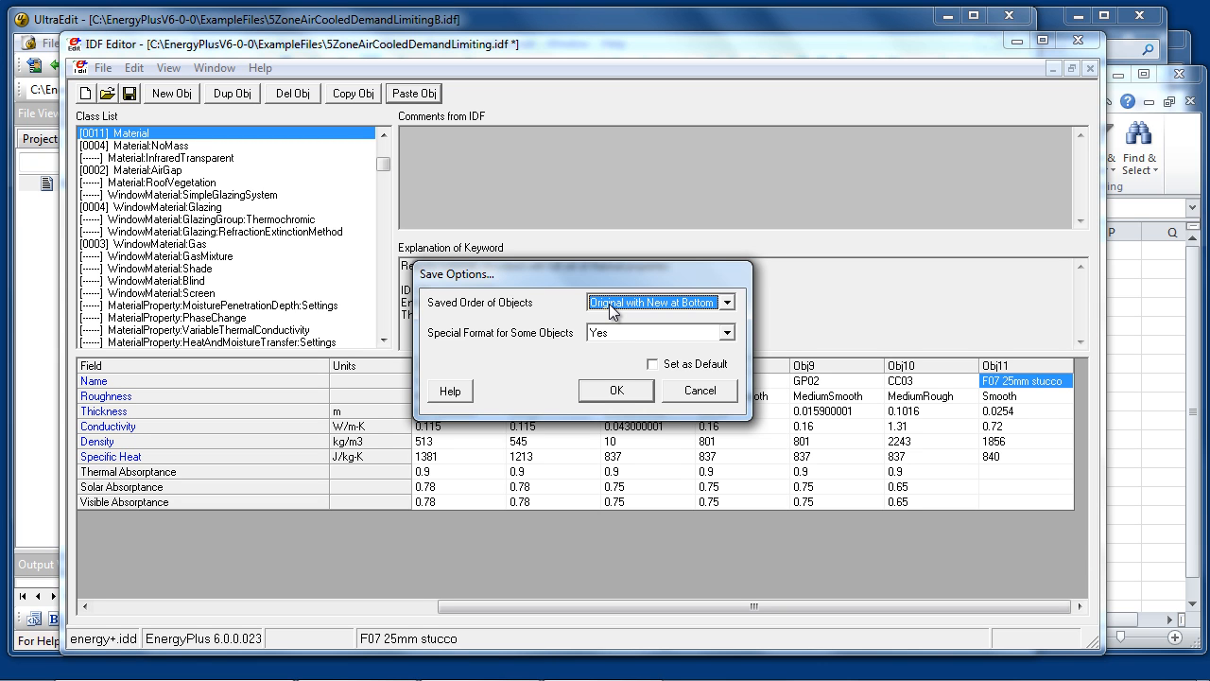
pyautogui.click(655, 331)
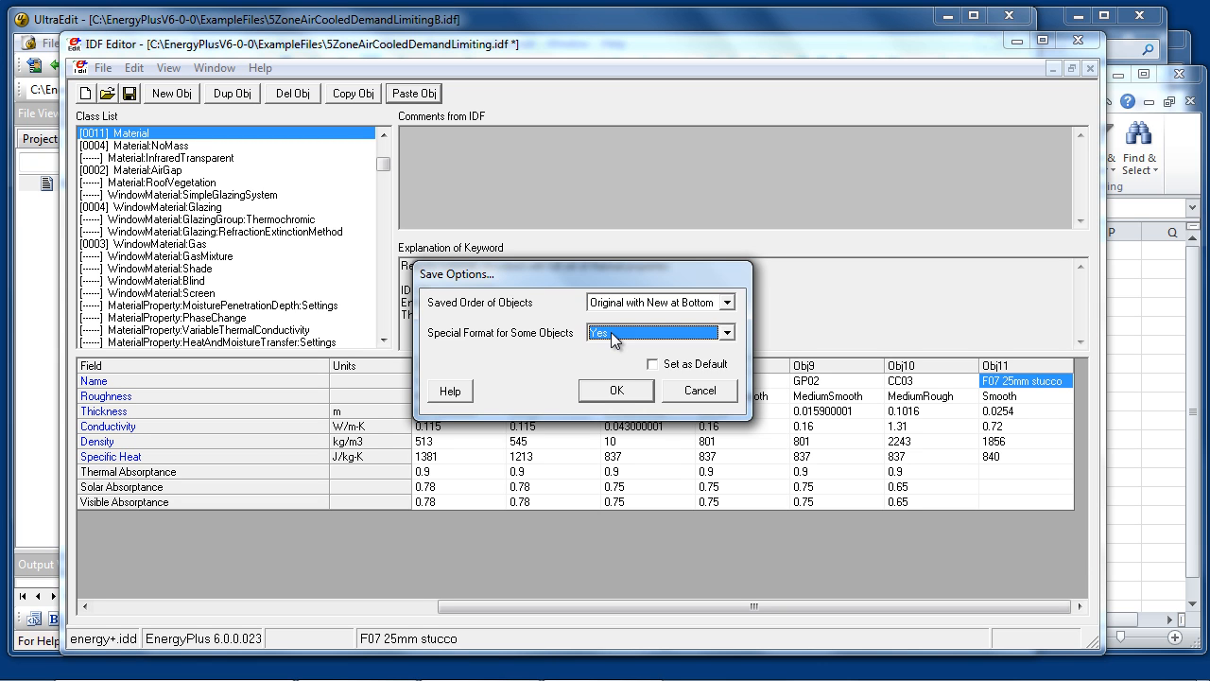
pyautogui.moveTo(612, 341)
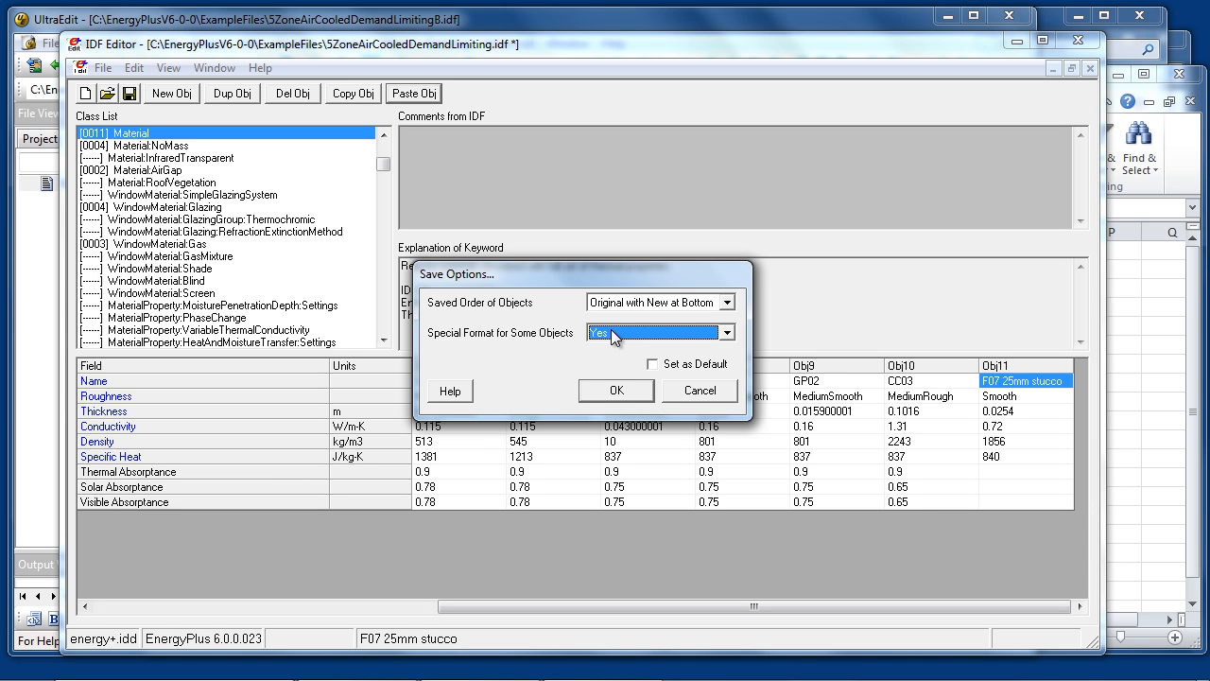